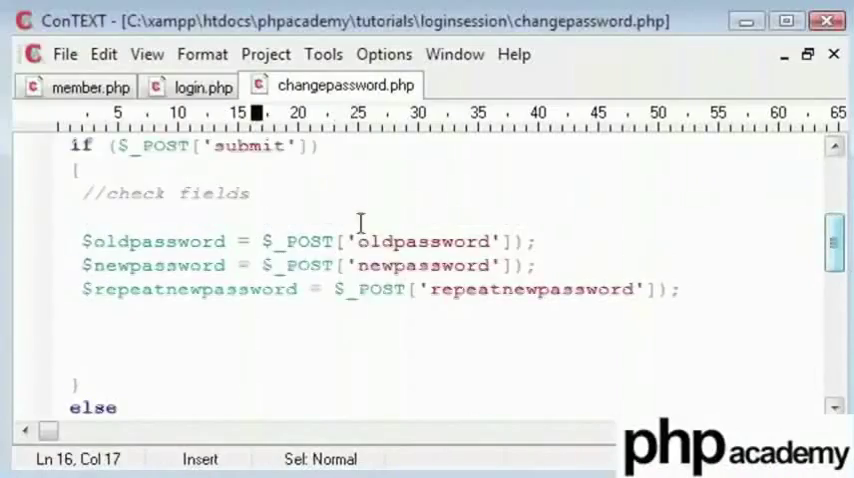
Wrap the oldpassword, newpassword and repeatnewpassword $_POST reads each in md5()
{"action": "left_click", "coordinate": [262, 241]}
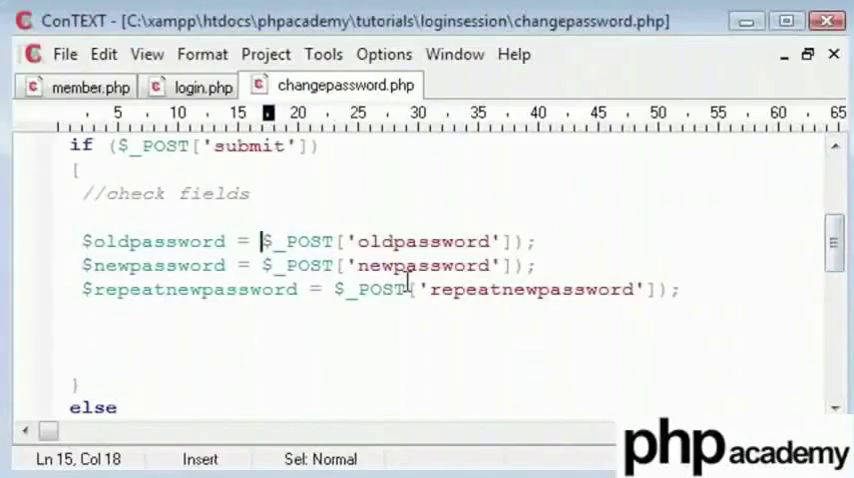
{"action": "type", "text": "m"}
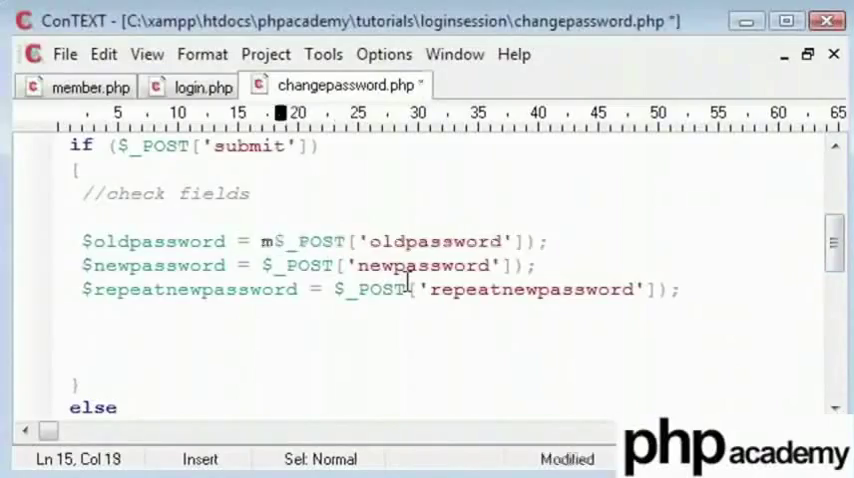
{"action": "type", "text": "d5("}
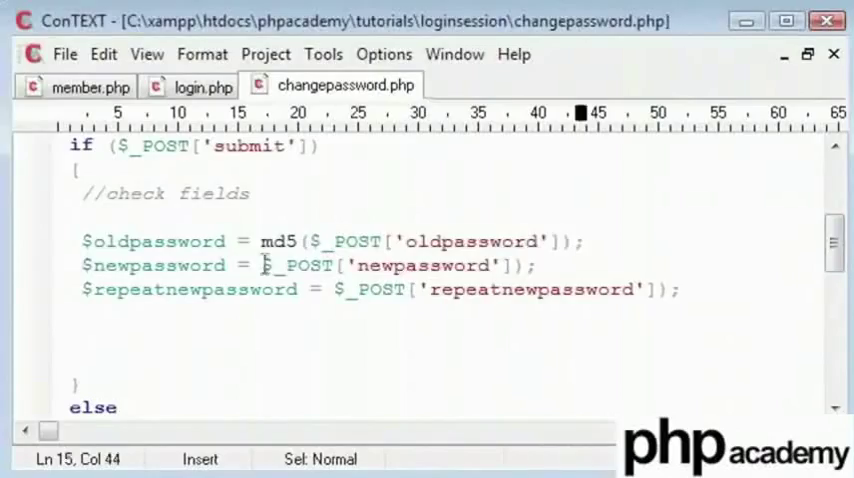
{"action": "type", "text": "md5("}
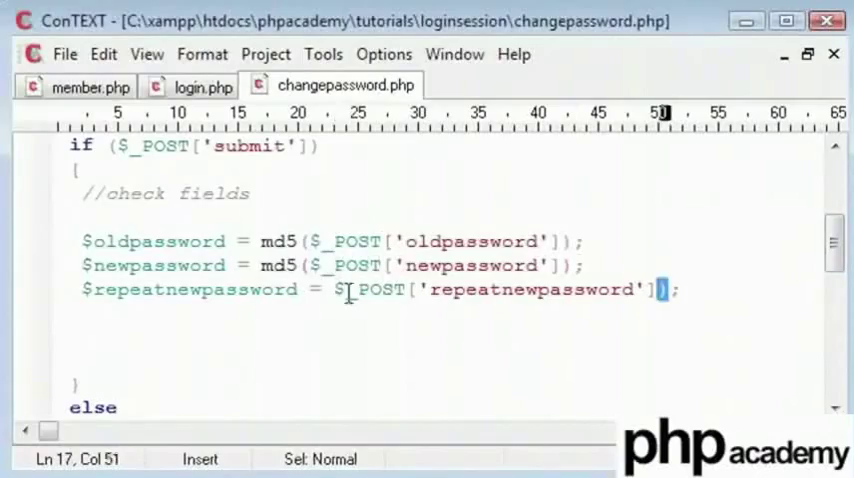
{"action": "type", "text": "md5("}
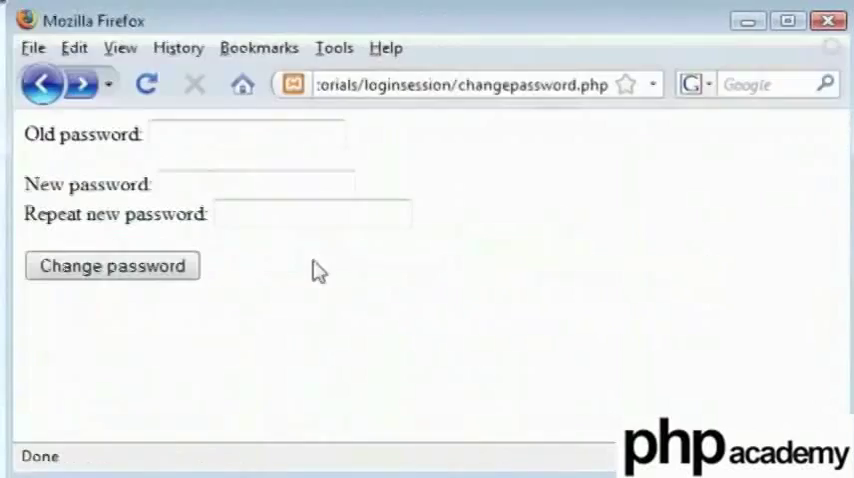
{"action": "left_click", "coordinate": [111, 265]}
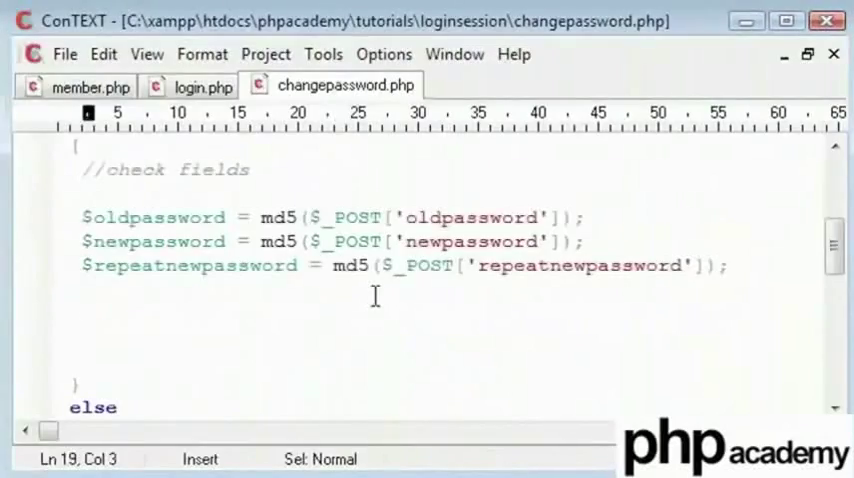
Type '// check password against db' and '//connect db' comments below the md5 lines
{"action": "type", "text": "if"}
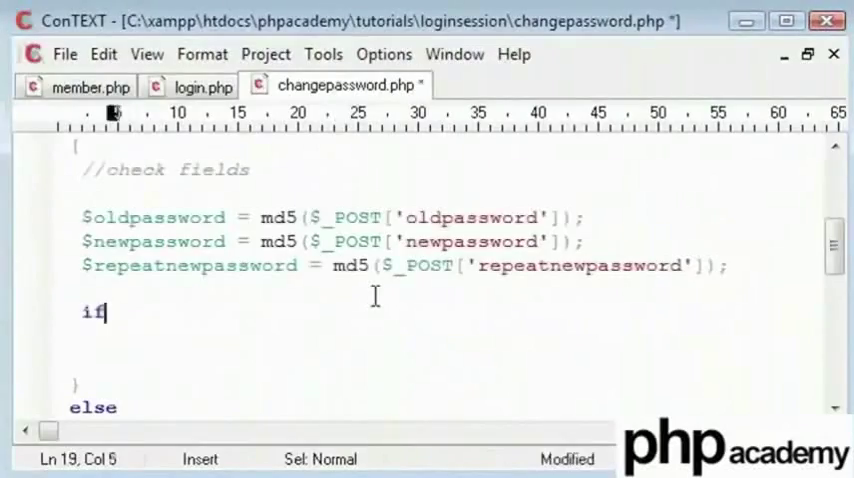
{"action": "type", "text": "// check password against db"}
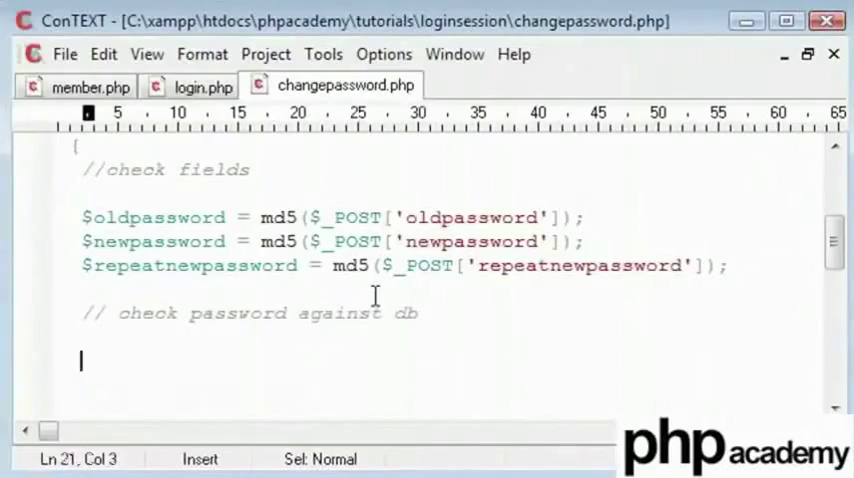
{"action": "type", "text": "//"}
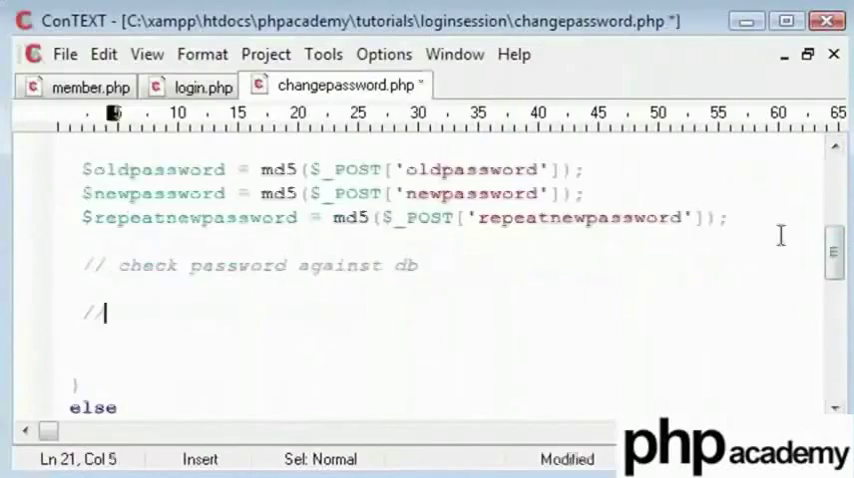
{"action": "type", "text": "connect"}
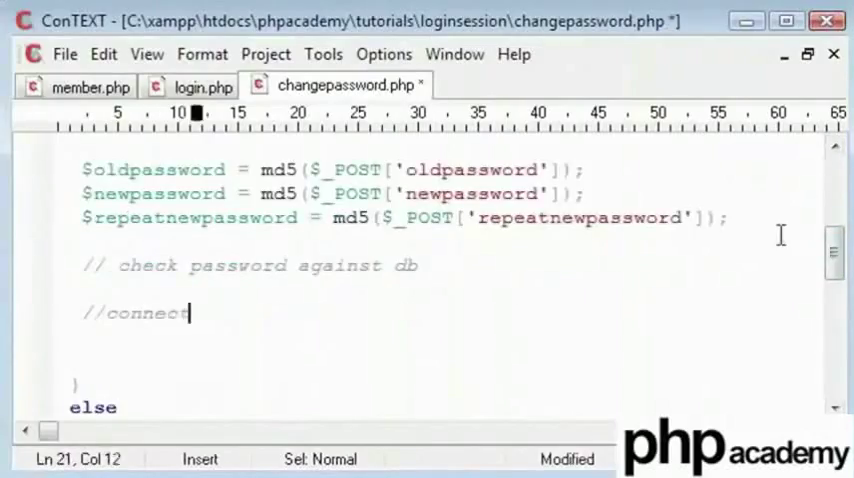
Consult login.php's connection code and start an include('connect.php') line under the connect comment
{"action": "left_click", "coordinate": [200, 86]}
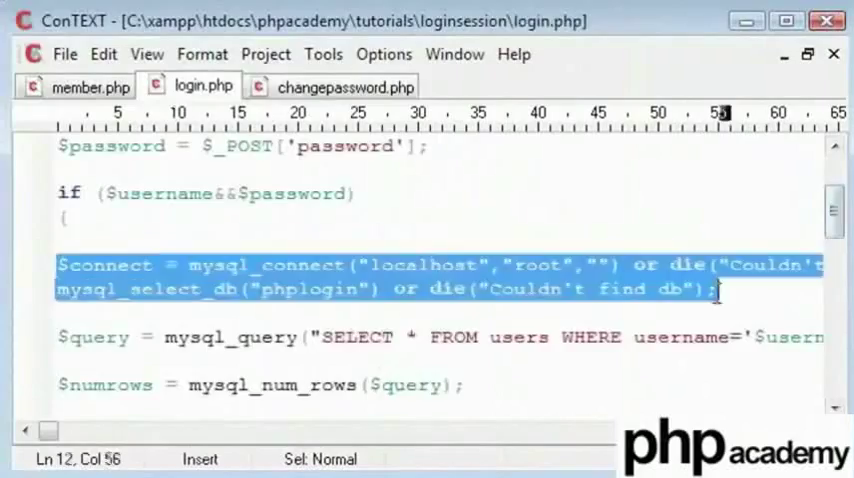
{"action": "left_click", "coordinate": [345, 85]}
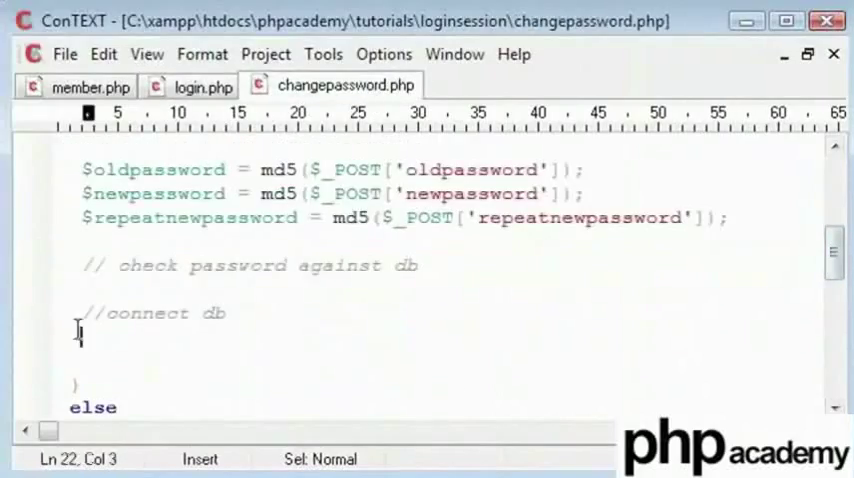
{"action": "type", "text": "incl"}
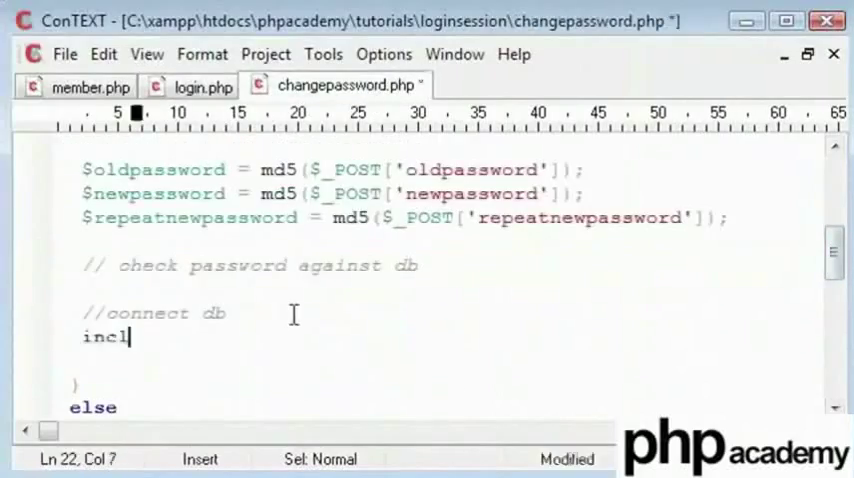
{"action": "type", "text": "ude('');"}
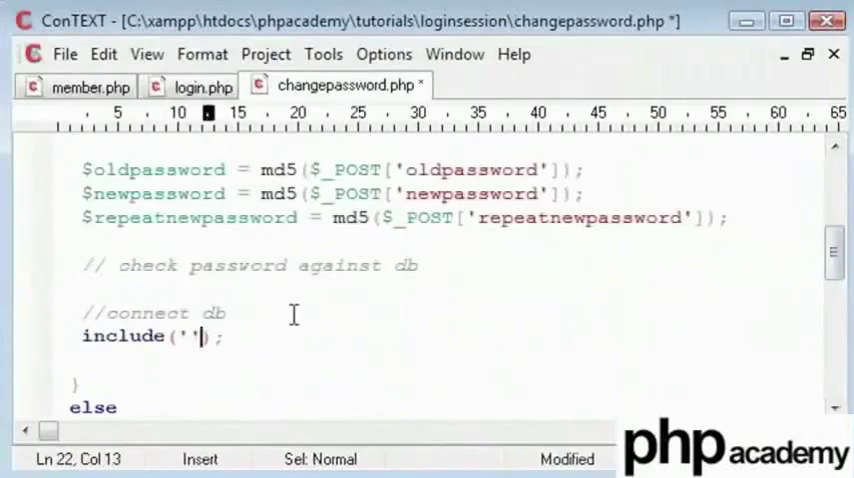
{"action": "type", "text": "connect.ph"}
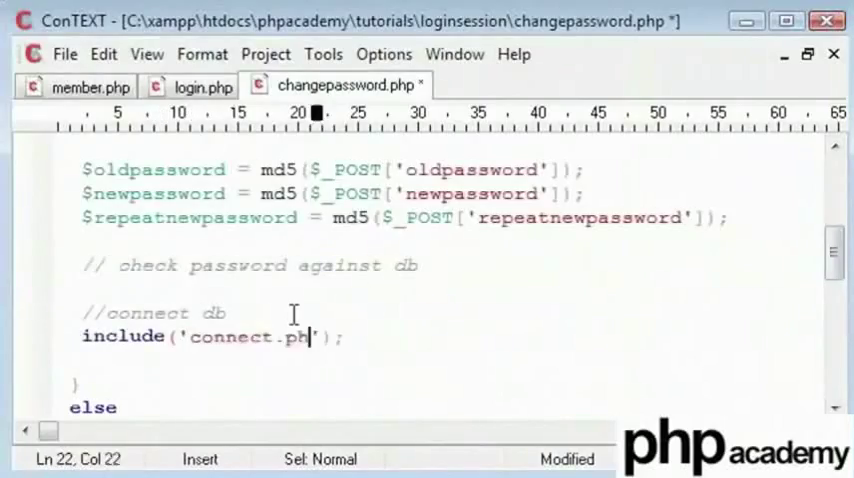
{"action": "left_click", "coordinate": [200, 86]}
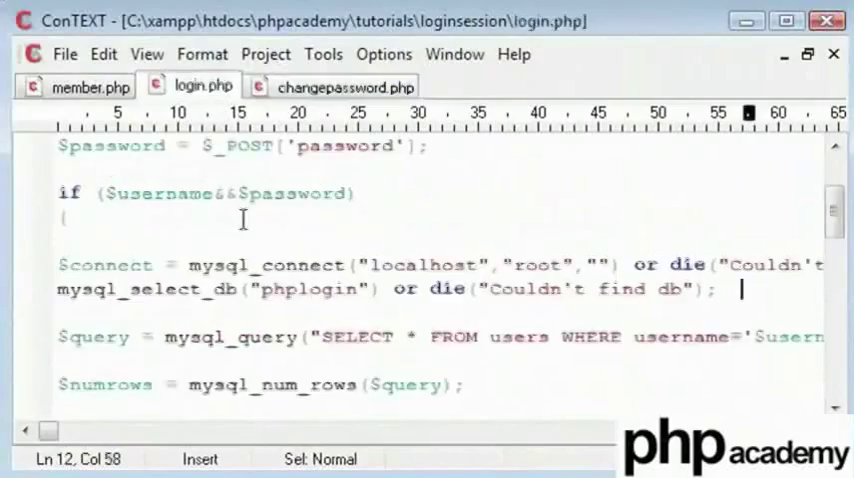
{"action": "left_click", "coordinate": [345, 86]}
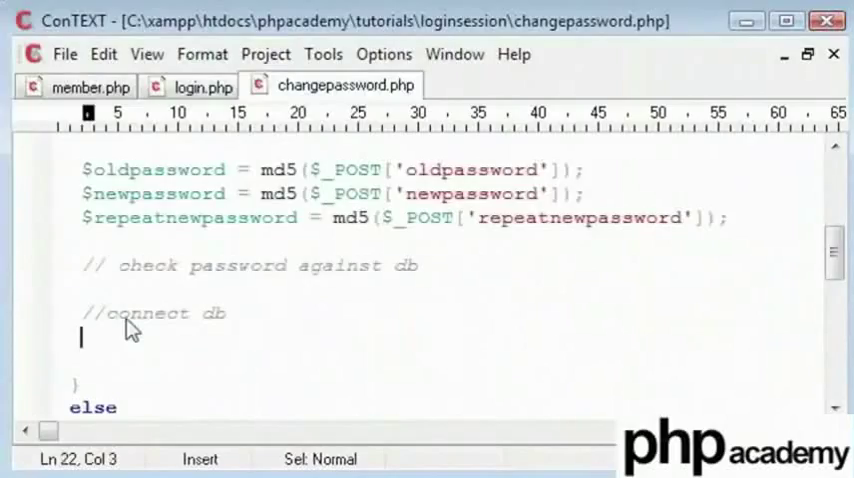
Write $connect = mysql_connect("localhost","root","") and mysql_select_db("phplogin") under //connect db
{"action": "type", "text": "$"}
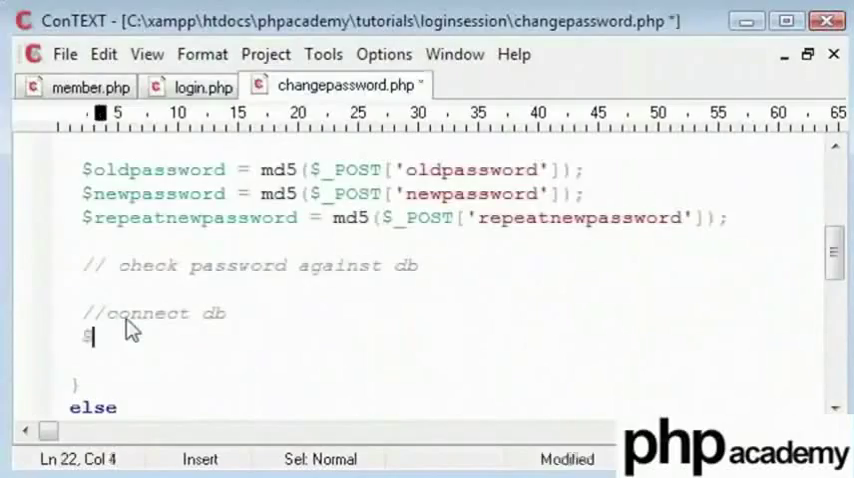
{"action": "type", "text": "connect = mys"}
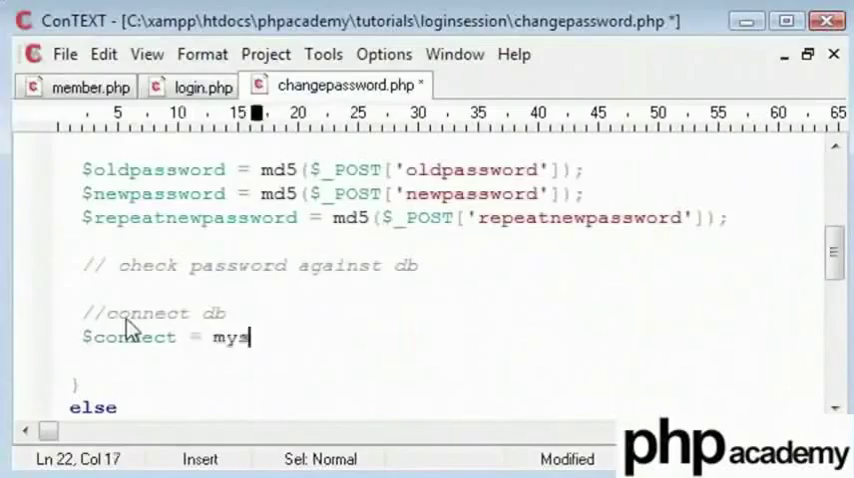
{"action": "type", "text": "ql_co"}
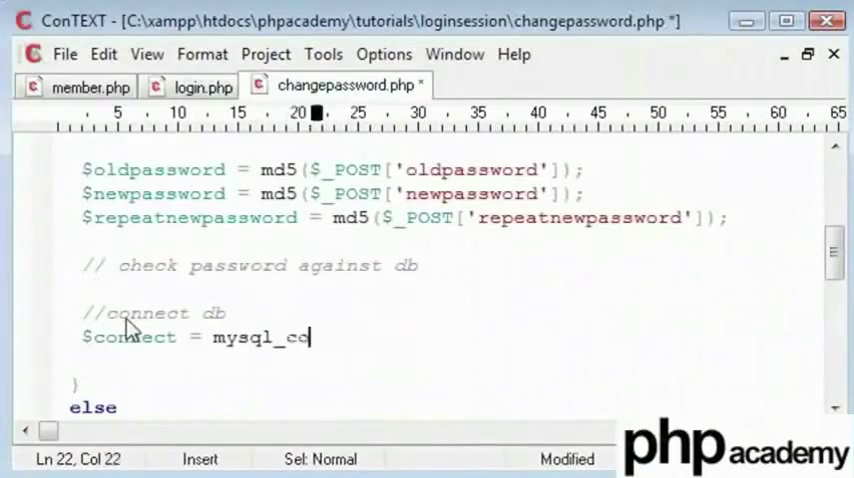
{"action": "type", "text": "nnect();"}
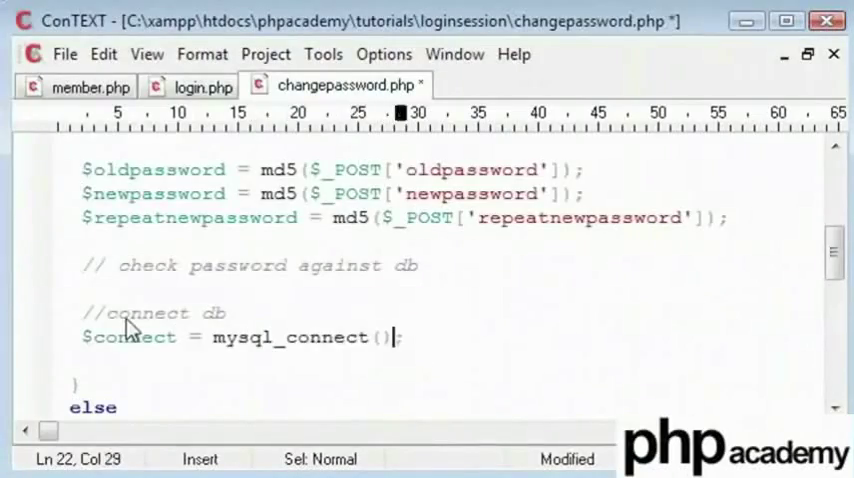
{"action": "type", "text": "\"localhost\",\"root\",\""}
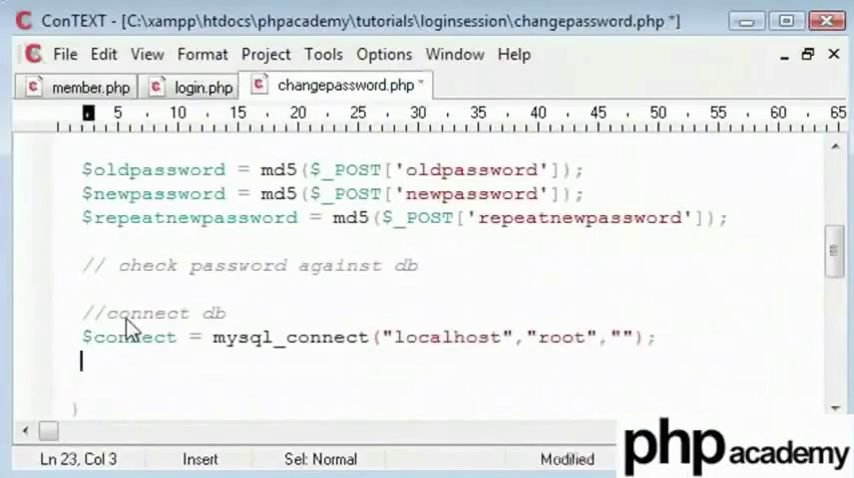
{"action": "type", "text": "mysql_sellect_db("}
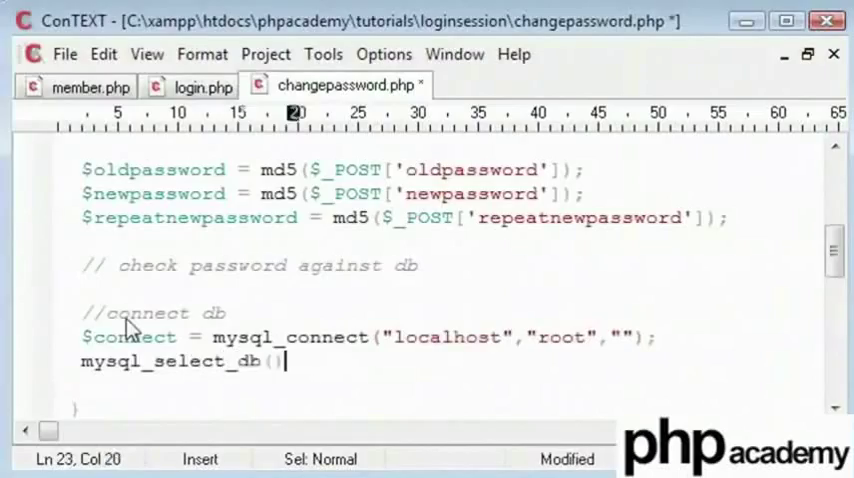
{"action": "type", "text": "\"\""}
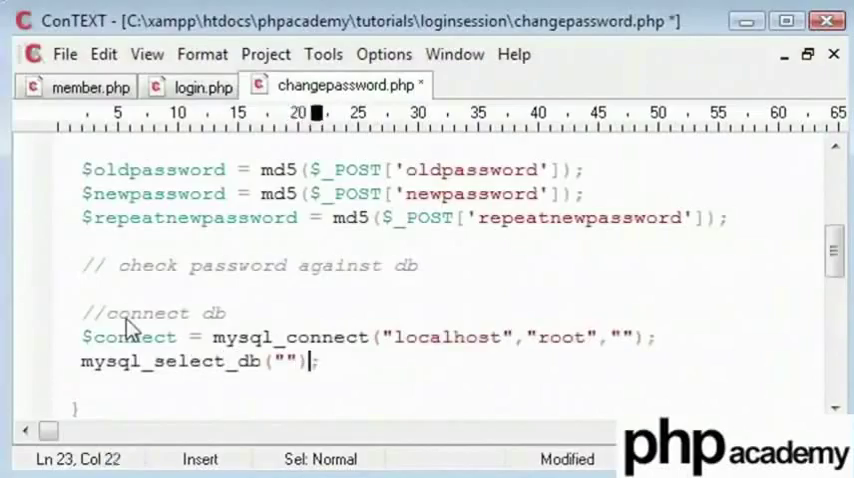
{"action": "type", "text": "phplogin"}
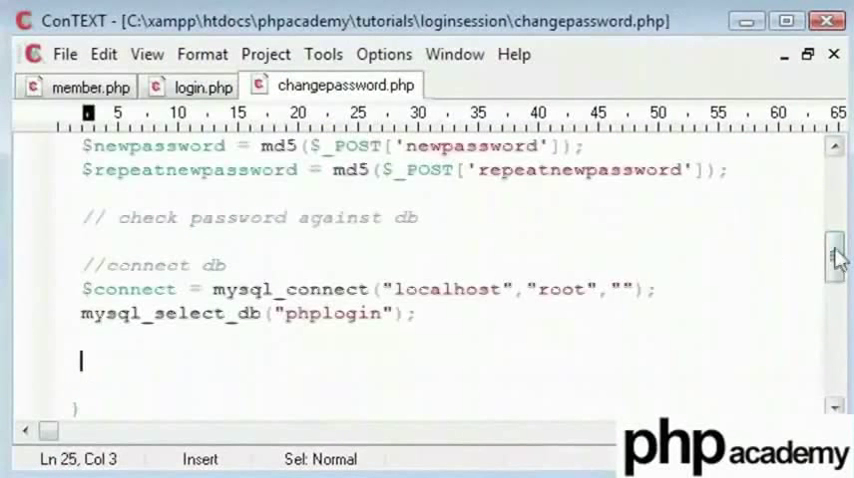
Type $queryget = mysql_query("SELECT password FROM users") below the connection lines
{"action": "type", "text": "$query"}
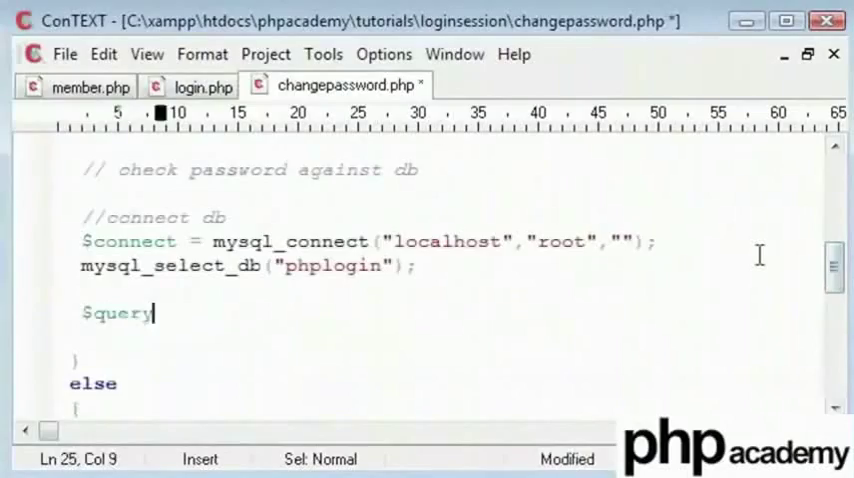
{"action": "type", "text": "get"}
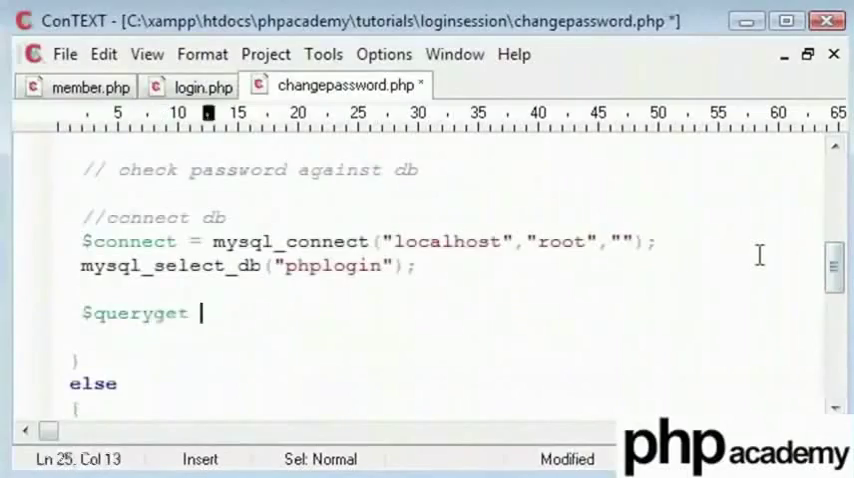
{"action": "type", "text": "= ms"}
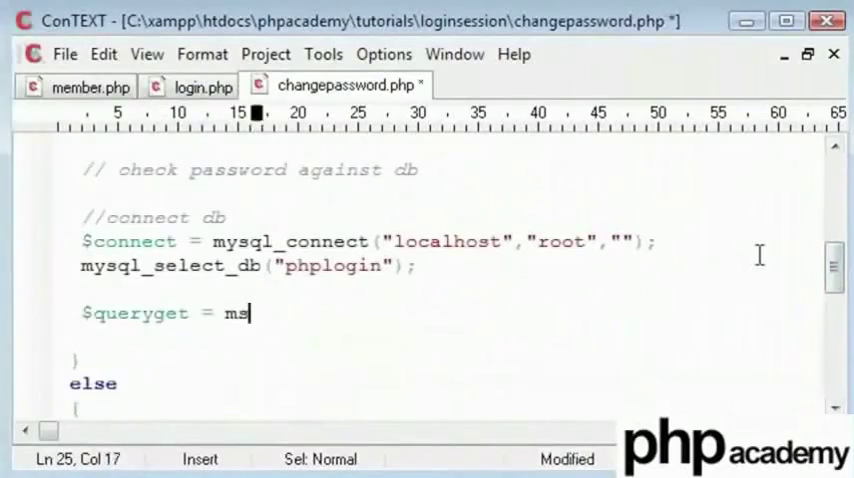
{"action": "type", "text": "ysql"}
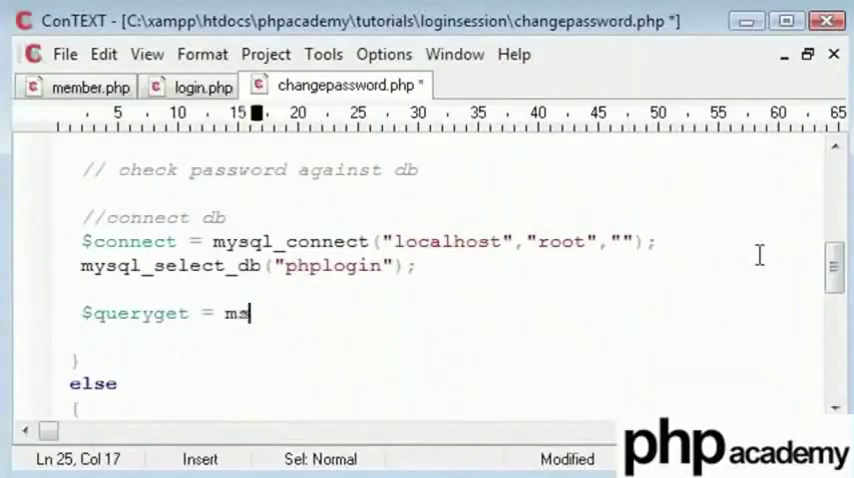
{"action": "type", "text": "ysql_query"}
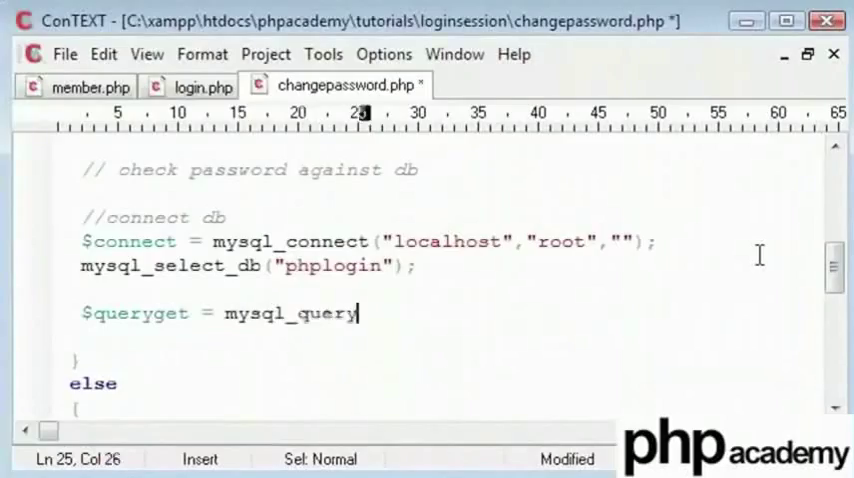
{"action": "type", "text": "(\"\");"}
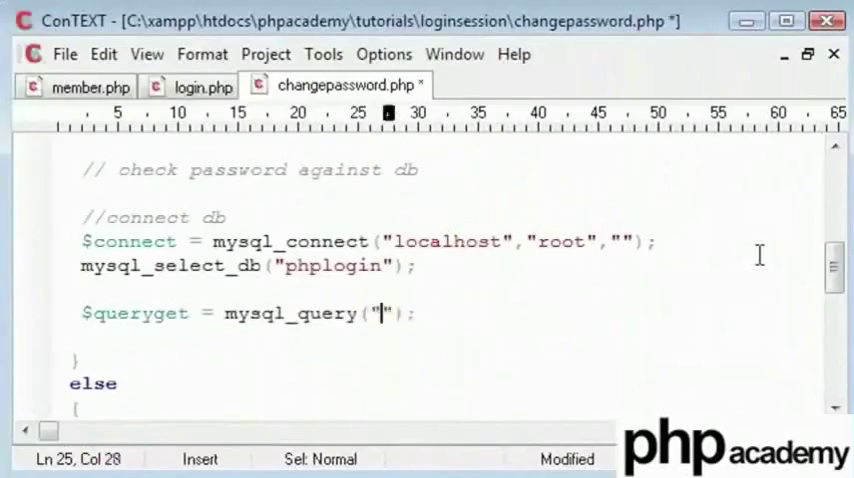
{"action": "type", "text": "SELECT passwo"}
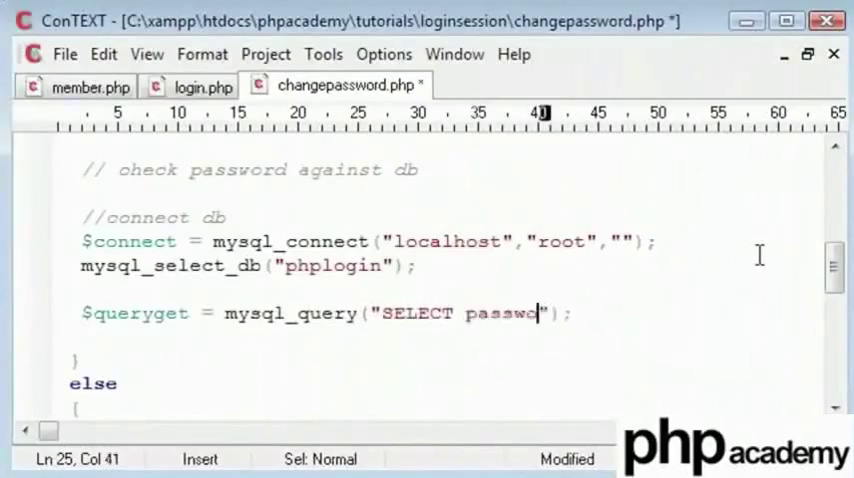
{"action": "type", "text": "rd"}
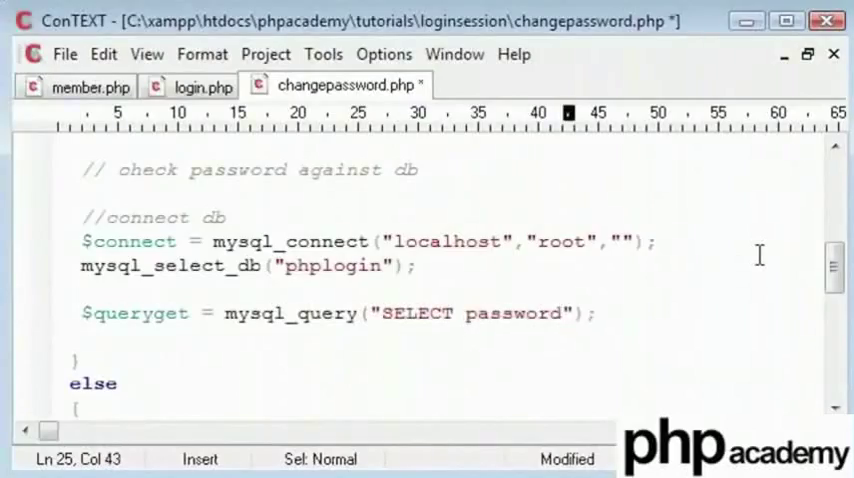
{"action": "type", "text": "F"}
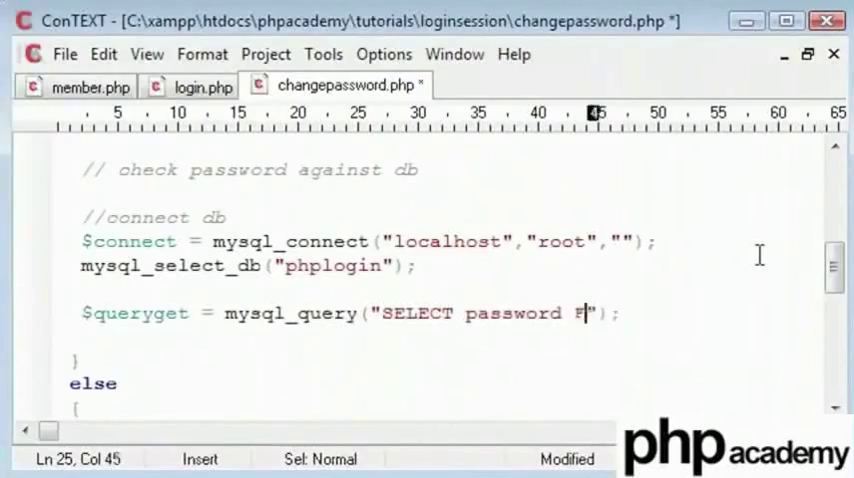
{"action": "type", "text": "ROM users"}
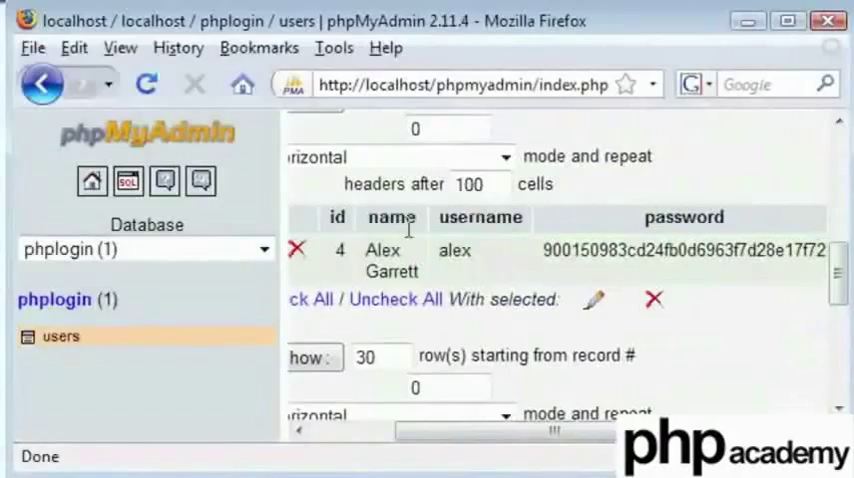
{"action": "double_click", "coordinate": [454, 250]}
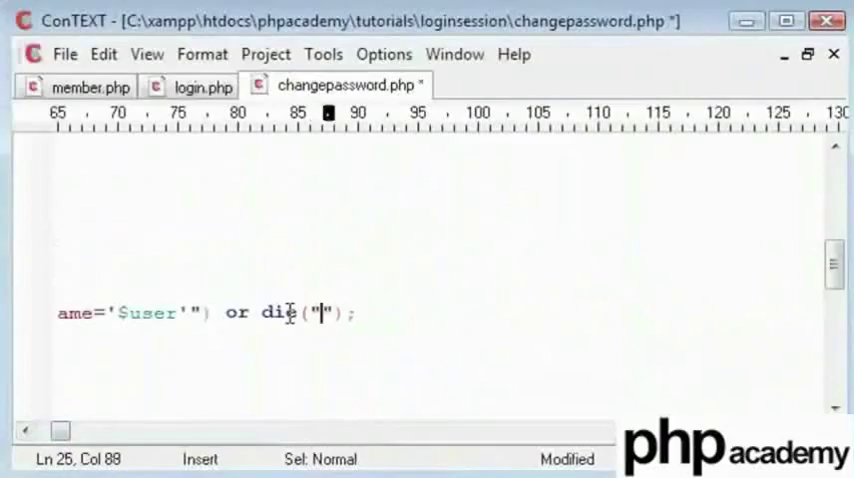
Add or die("Query didnt work") to the query and or die() to both connection lines, then save
{"action": "type", "text": "Qur"}
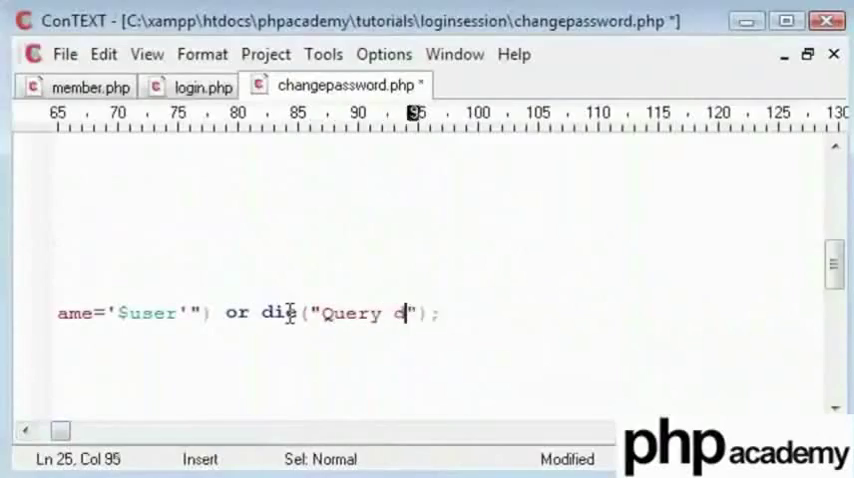
{"action": "type", "text": "idnt work"}
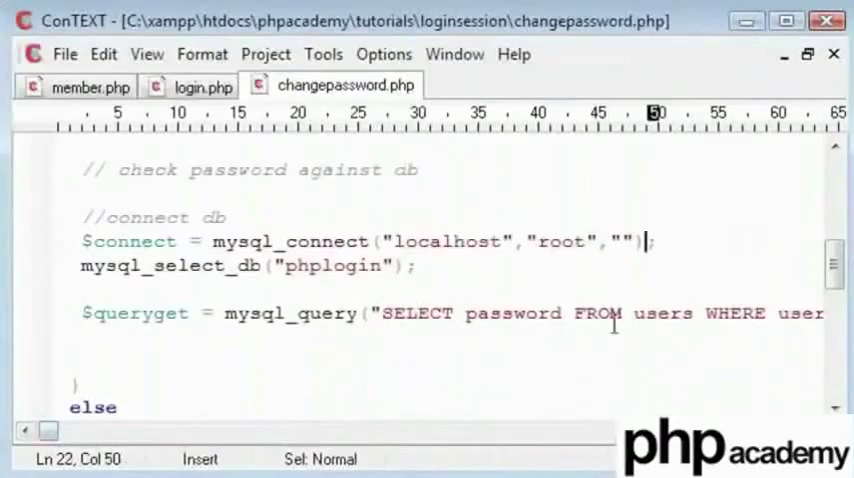
{"action": "type", "text": "or"}
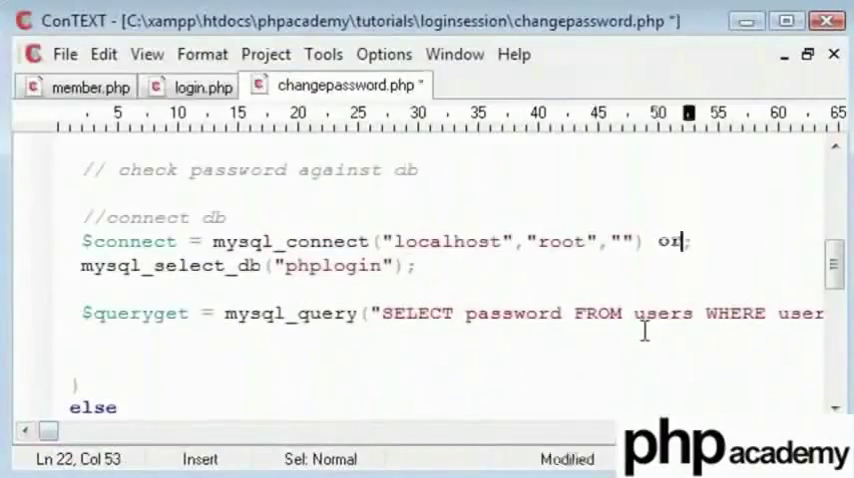
{"action": "type", "text": "die()"}
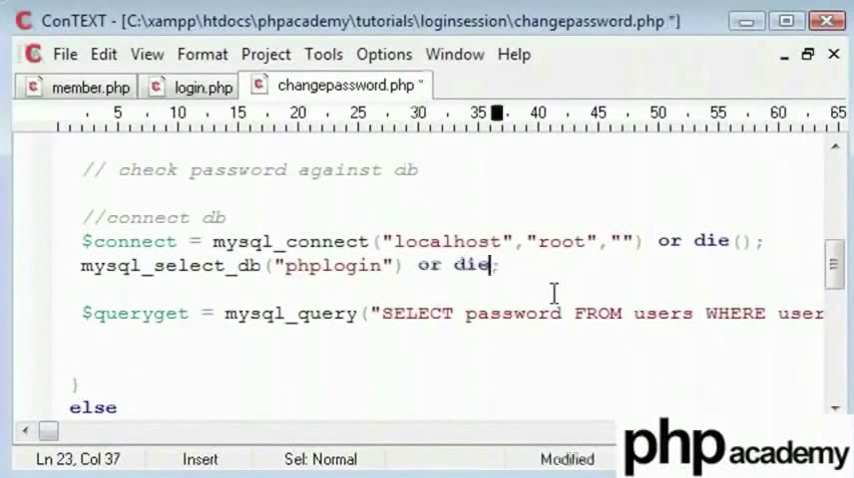
{"action": "type", "text": "();"}
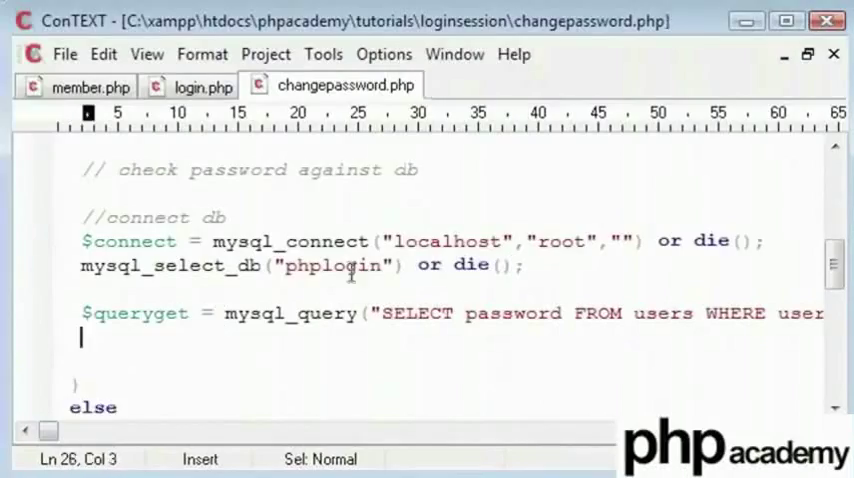
{"action": "mouse_move", "coordinate": [458, 344]}
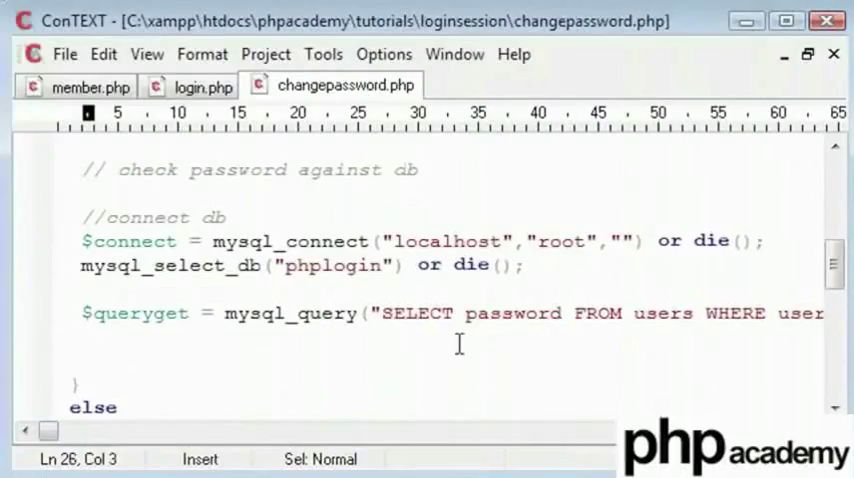
Type $row = mysql_fetch_assoc($queryget); below the query
{"action": "type", "text": "$rc"}
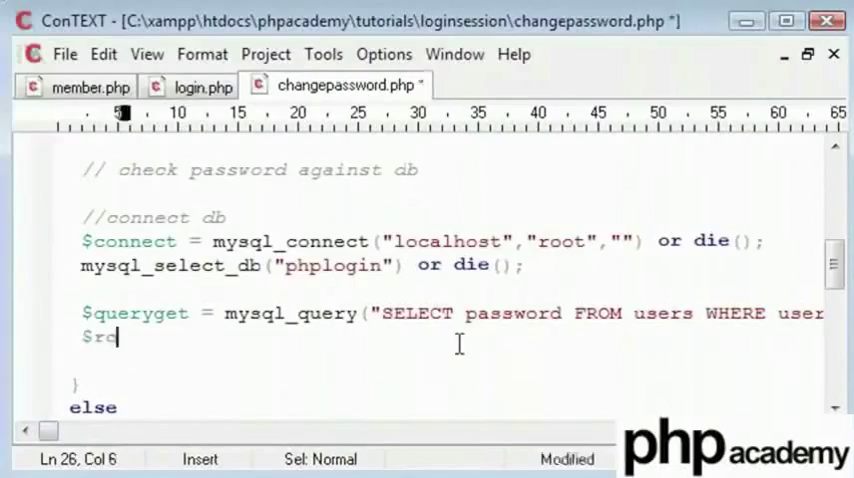
{"action": "type", "text": "ow"}
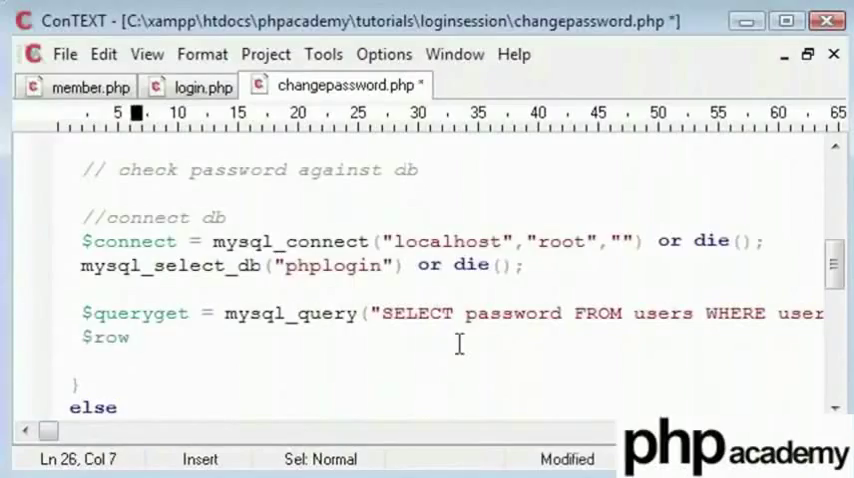
{"action": "key", "text": "Right"}
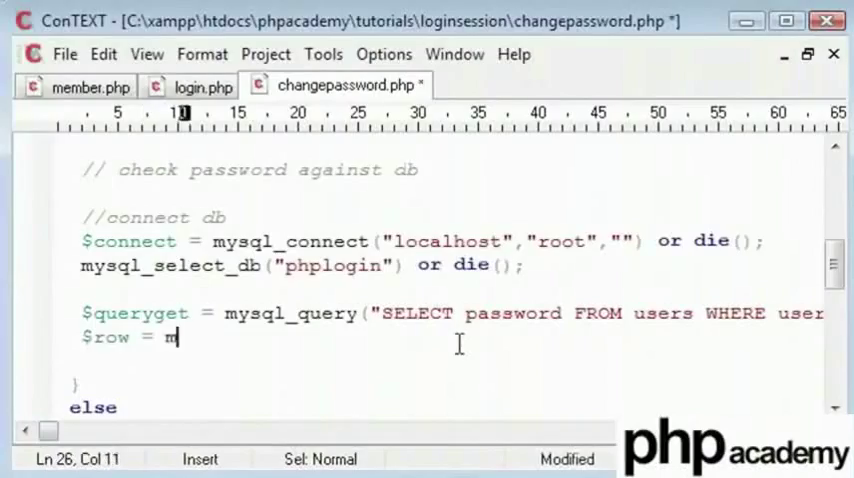
{"action": "type", "text": "ysql"}
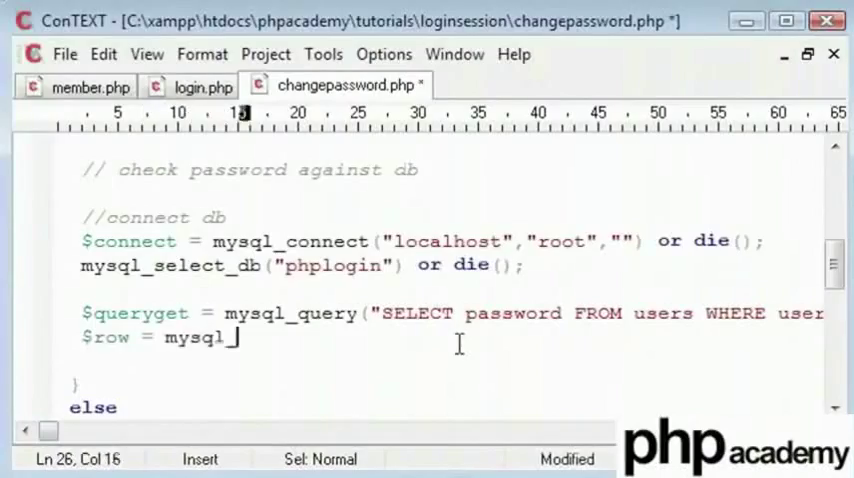
{"action": "type", "text": "_fetch_assoc"}
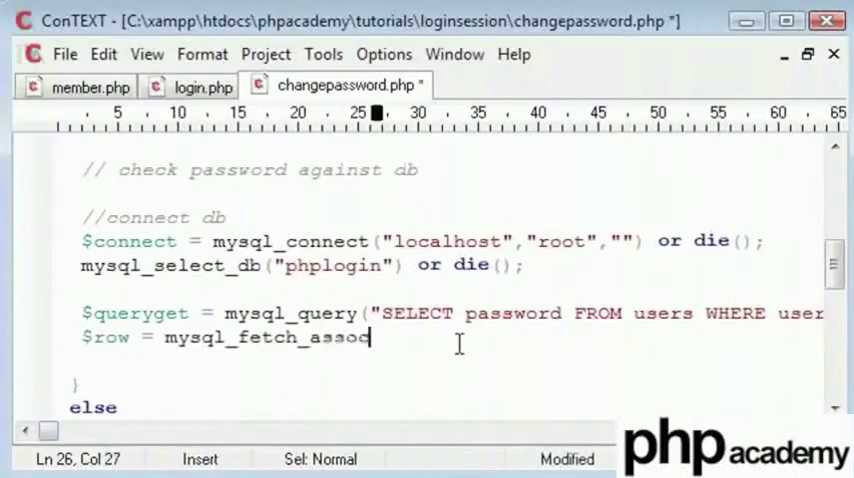
{"action": "type", "text": "();"}
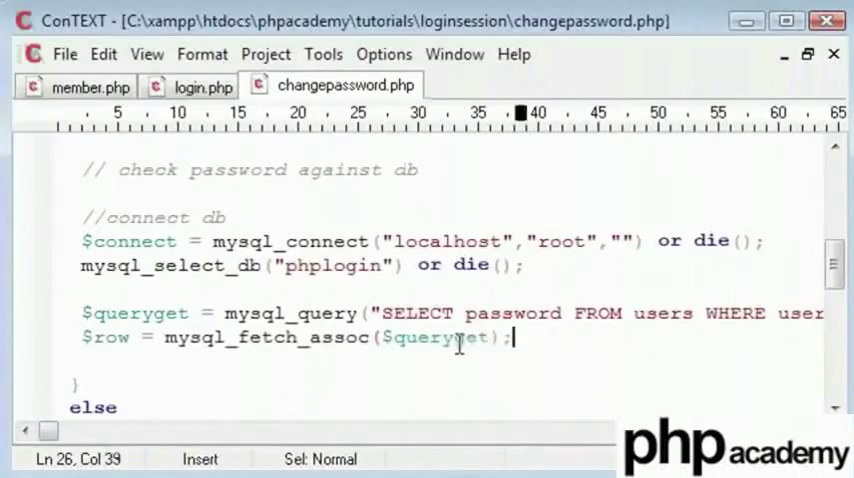
Store $row['password'] in $oldpassworddb and save the file
{"action": "type", "text": "$"}
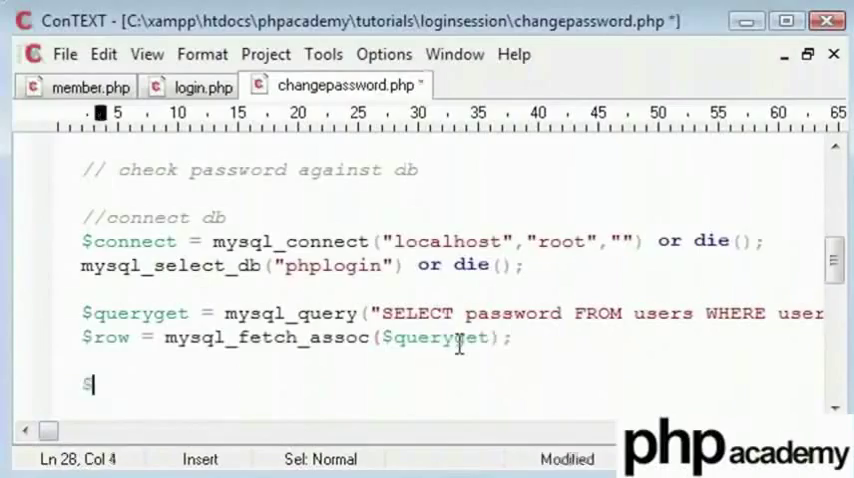
{"action": "type", "text": "oldpassword"}
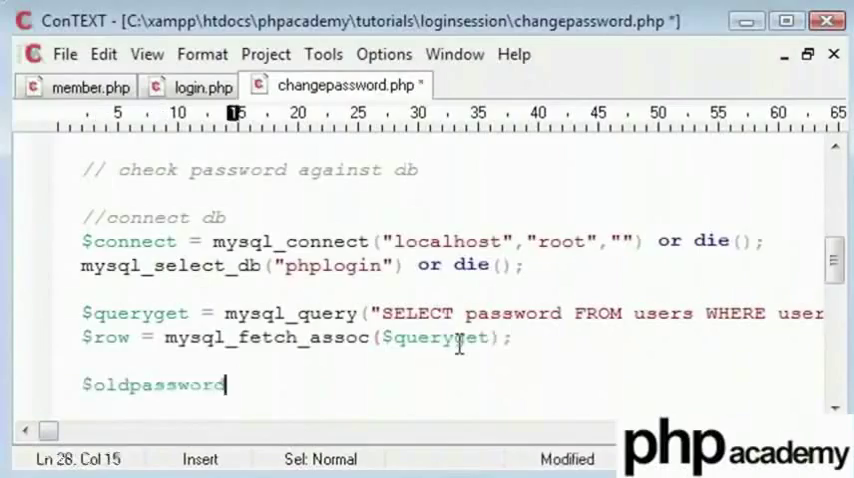
{"action": "type", "text": "ddb"}
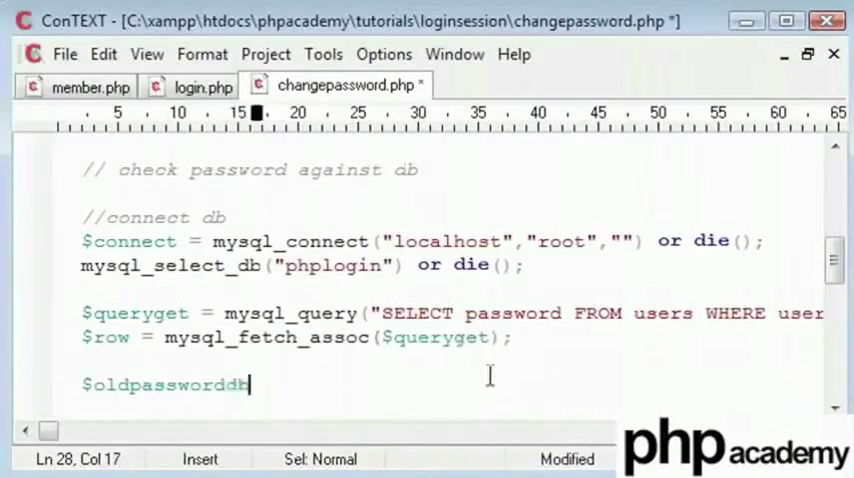
{"action": "scroll", "scroll_direction": "up", "scroll_amount": 3}
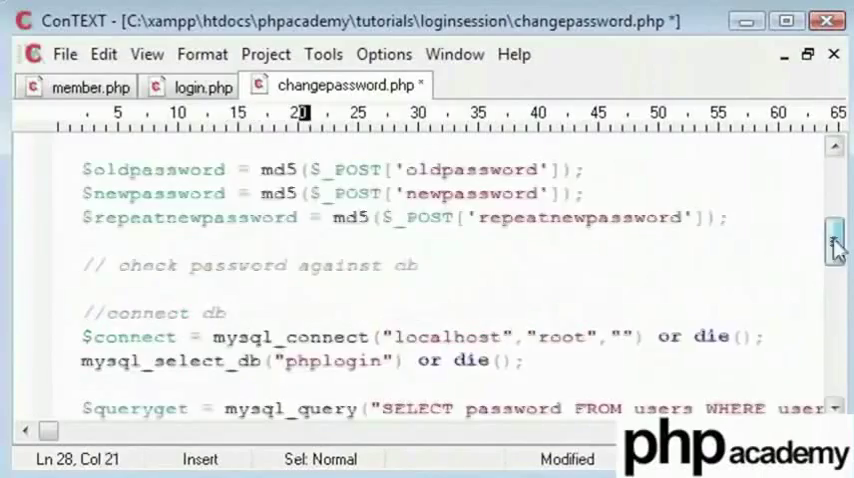
{"action": "left_click", "coordinate": [255, 163]}
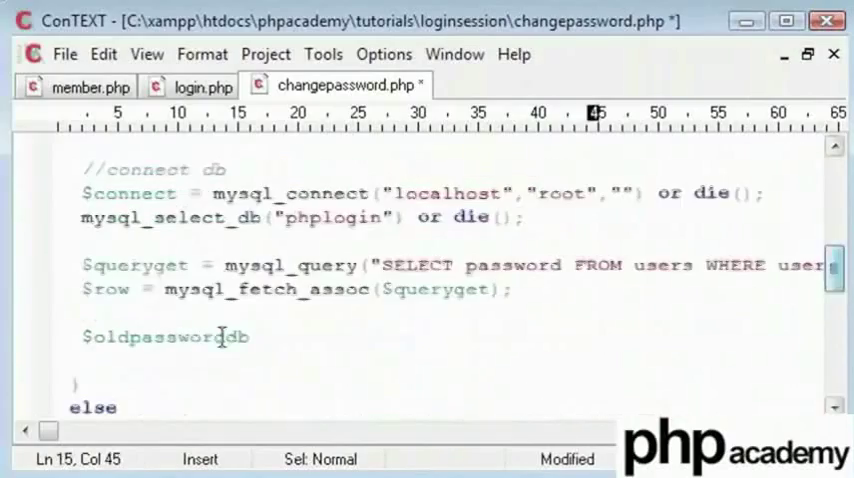
{"action": "type", "text": "="}
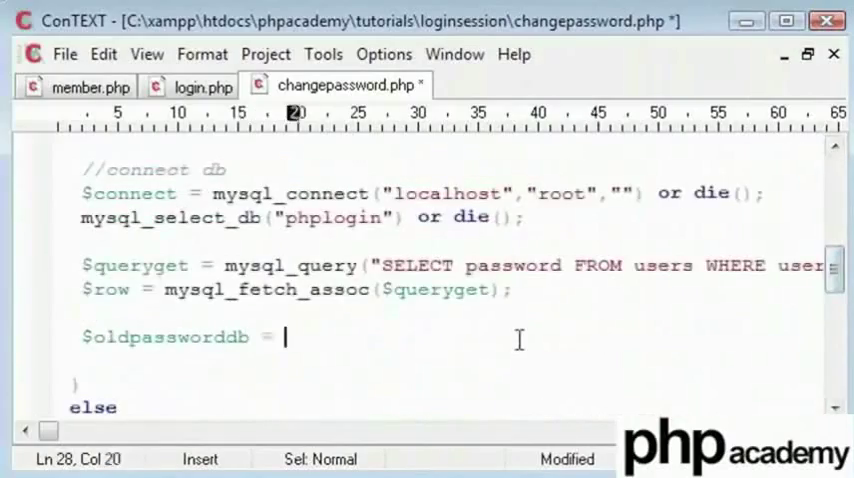
{"action": "type", "text": "$row[];"}
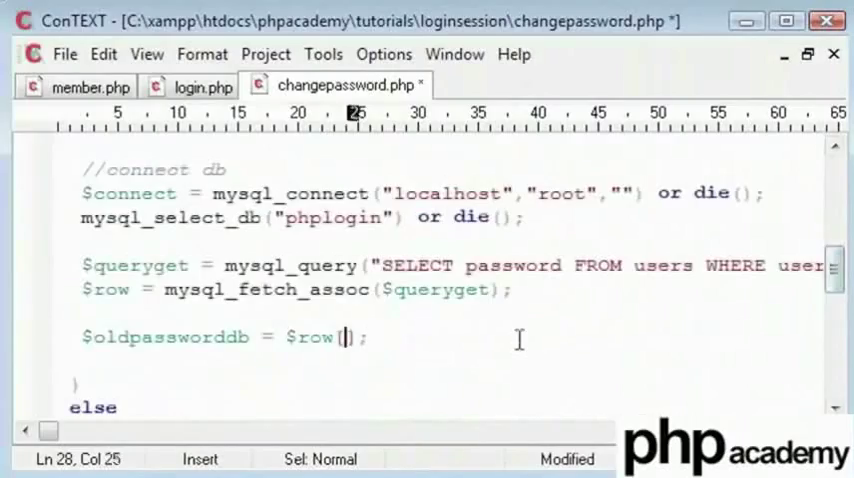
{"action": "double_click", "coordinate": [255, 290]}
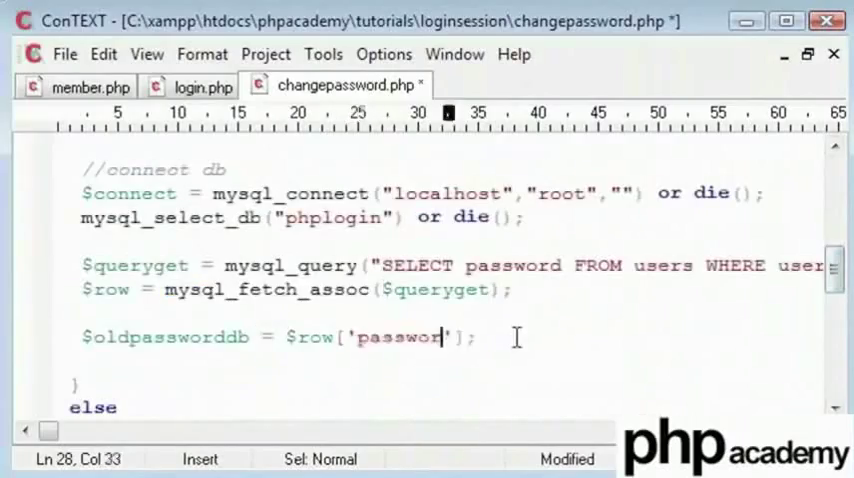
{"action": "type", "text": "d"}
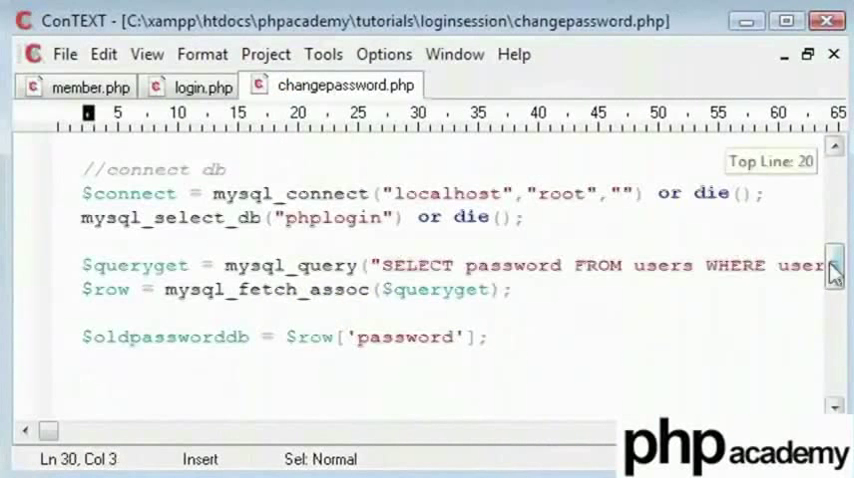
Type if ($oldpassword==$oldpassworddb) { } else die("Old password doesnt match!") under //check passwords
{"action": "type", "text": "//check passwords"}
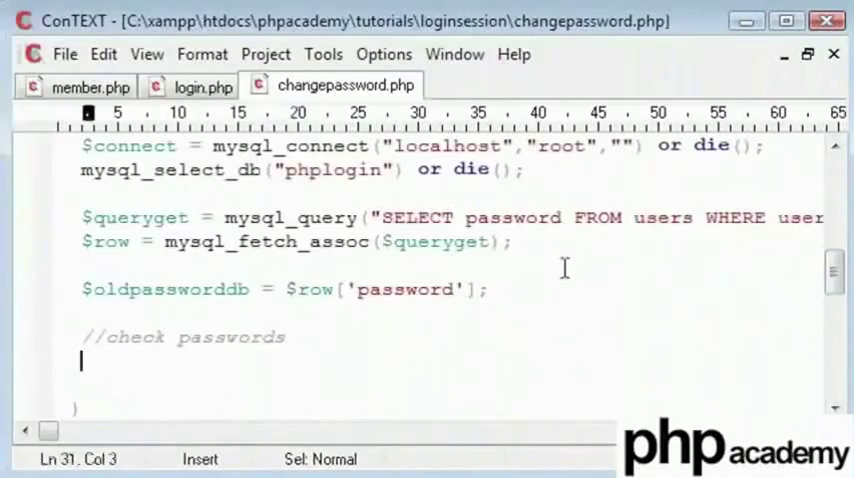
{"action": "scroll", "scroll_direction": "down", "scroll_amount": 3}
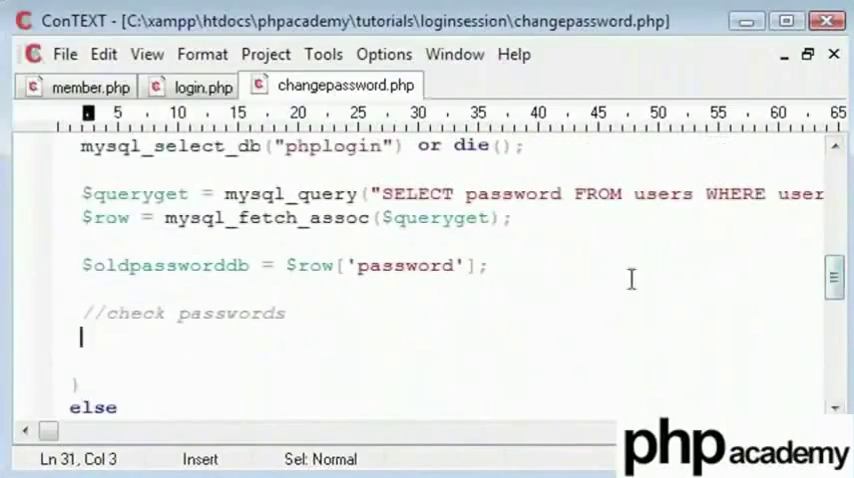
{"action": "type", "text": "if ($"}
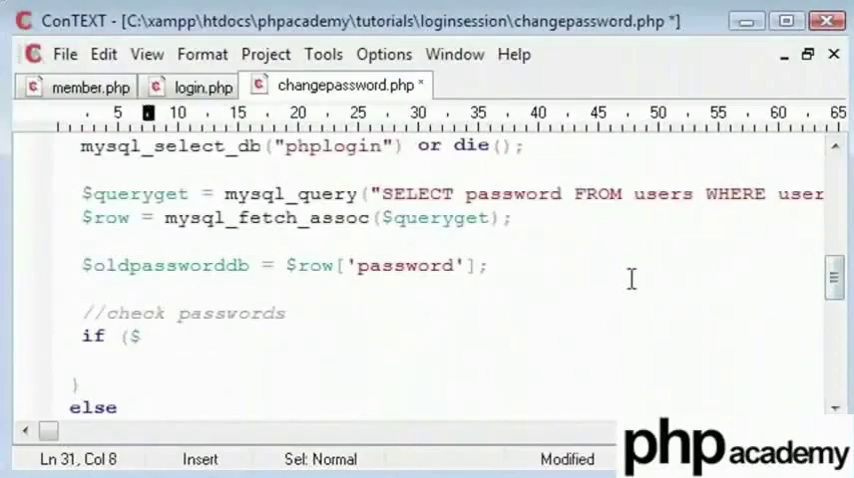
{"action": "type", "text": "o"}
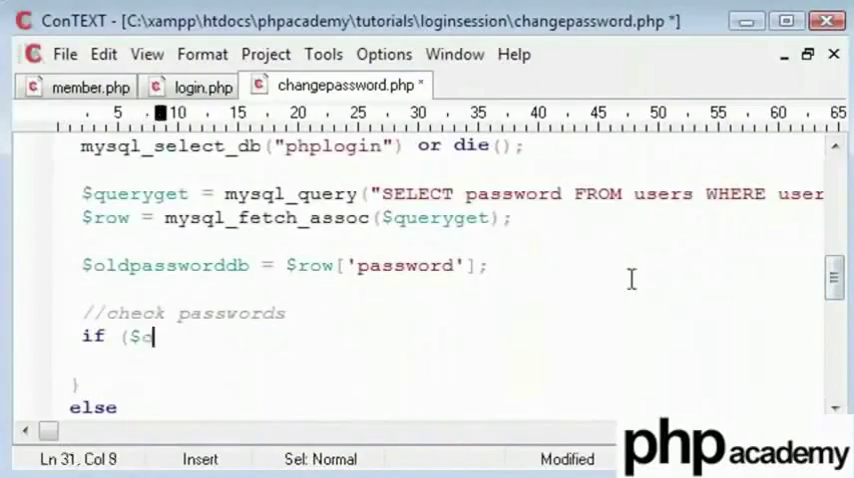
{"action": "type", "text": "ldpassword"}
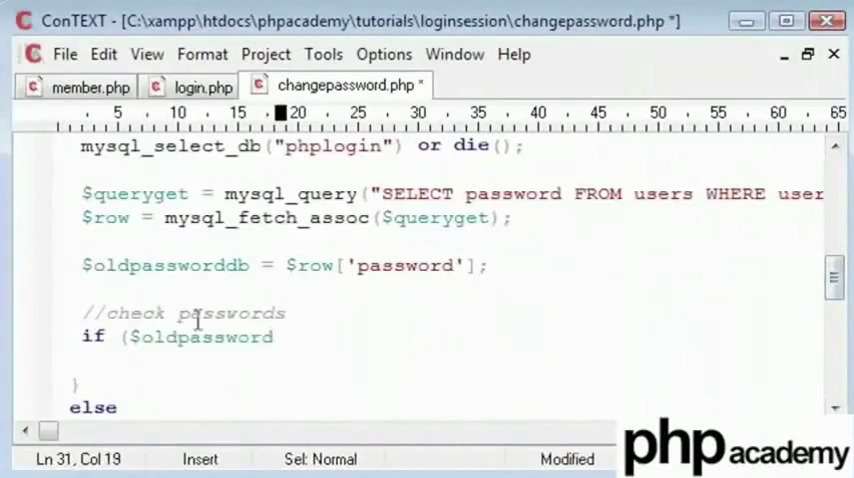
{"action": "type", "text": "=="}
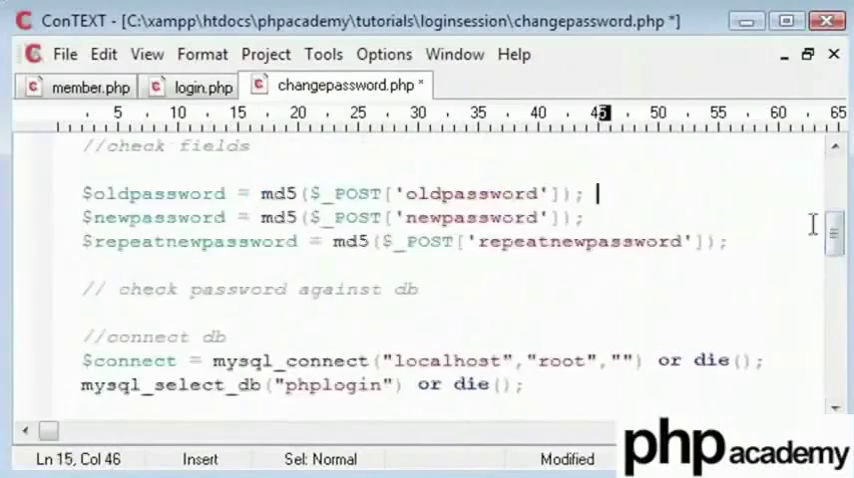
{"action": "scroll", "scroll_direction": "down", "scroll_amount": 3}
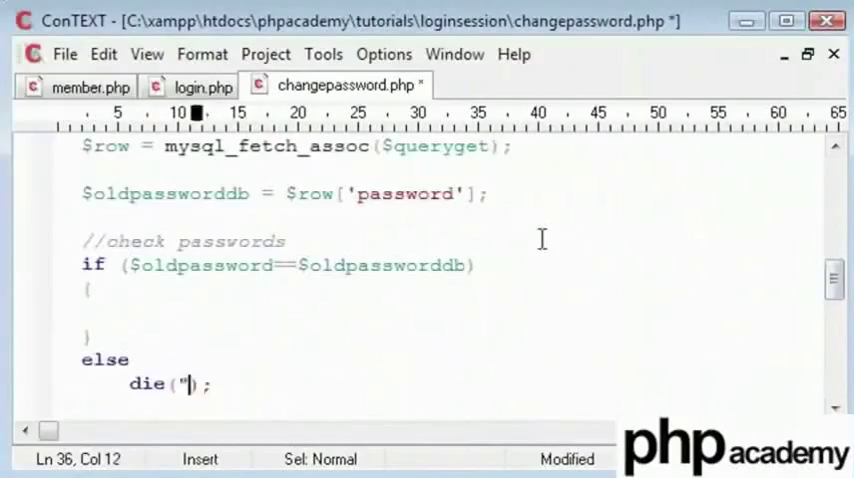
{"action": "type", "text": "c"}
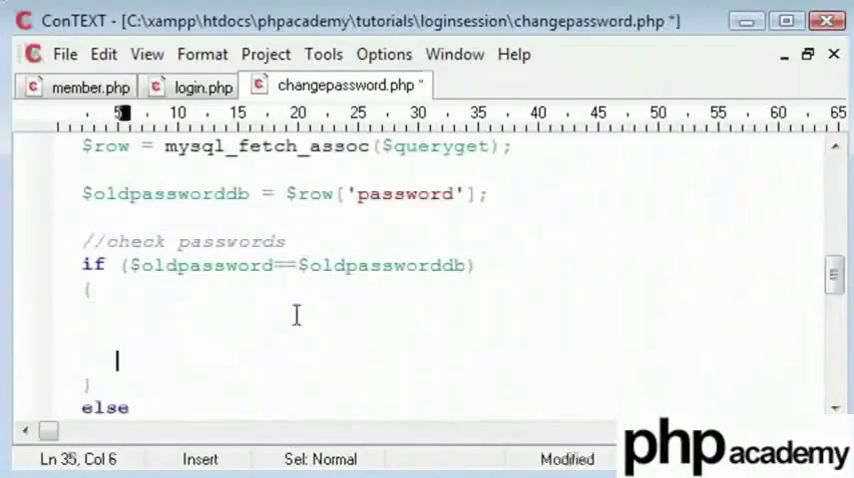
{"action": "type", "text": "//"}
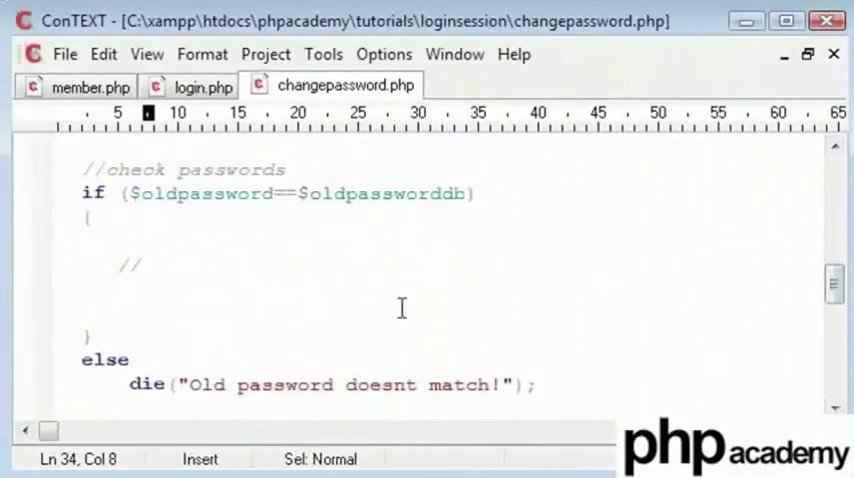
Add a '// check two new passwords' comment and if ($newpassword==$repeatnewpassword) inside the if block
{"action": "type", "text": "check two new passwords"}
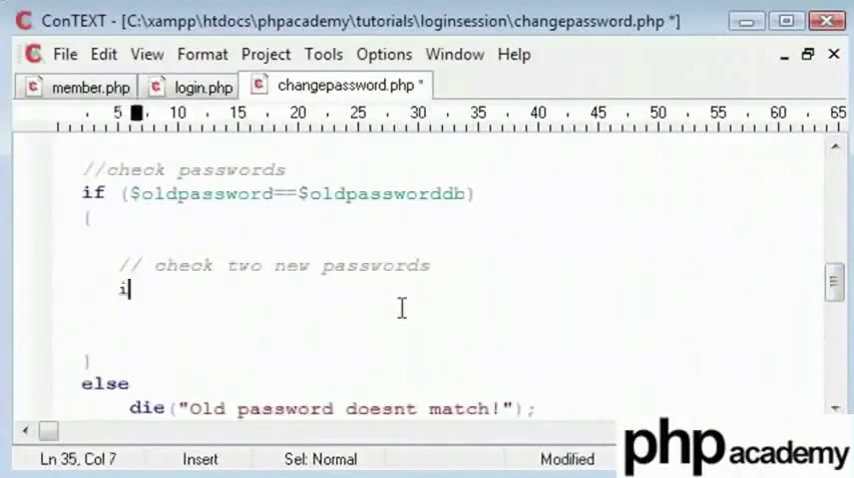
{"action": "type", "text": "f ($)"}
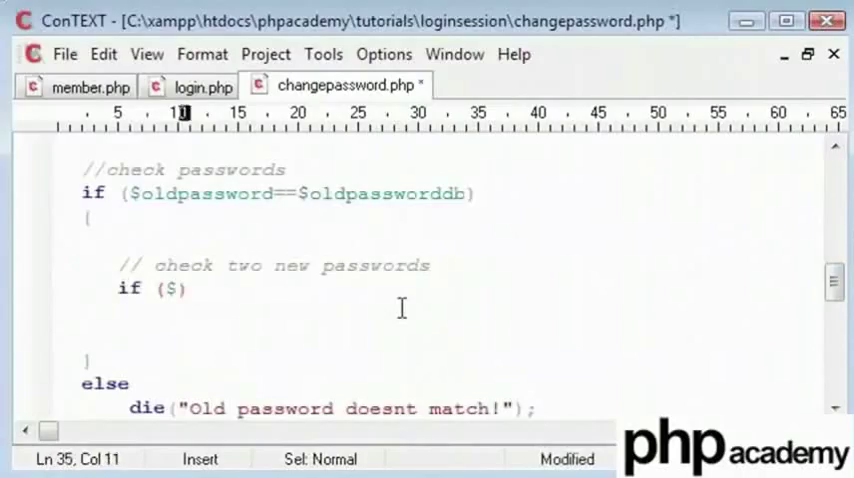
{"action": "type", "text": "$newpassword=="}
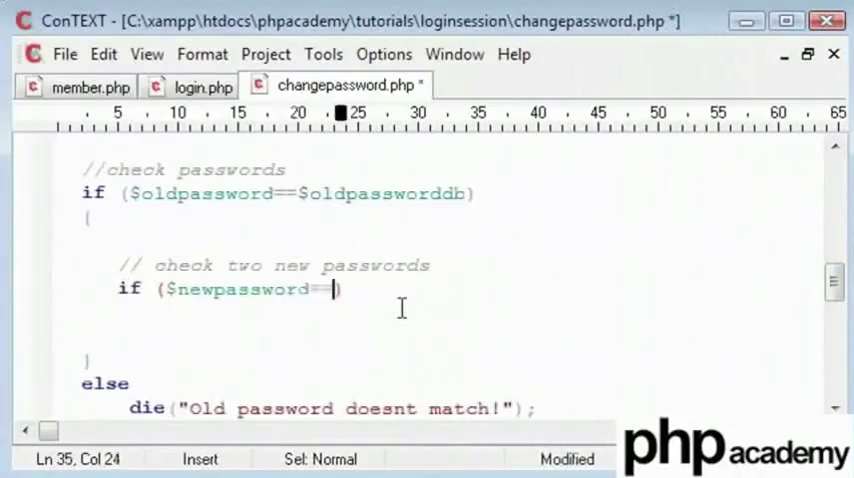
{"action": "type", "text": "=$repeate"}
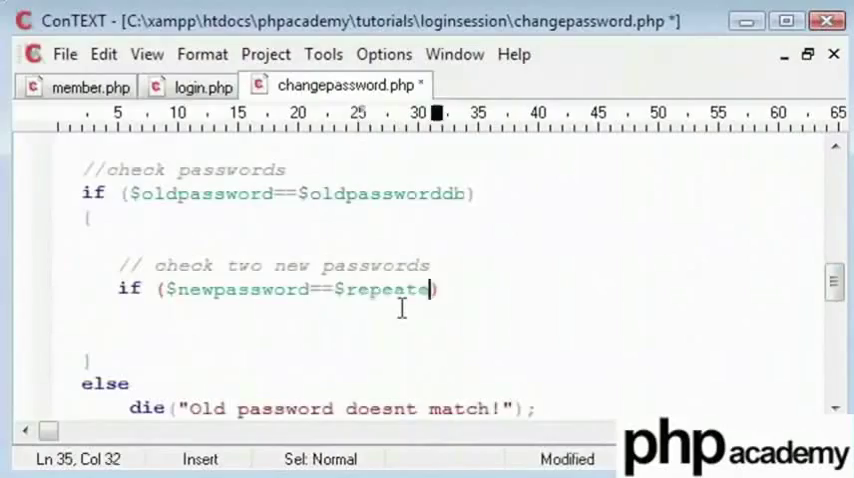
{"action": "type", "text": "newpasswor"}
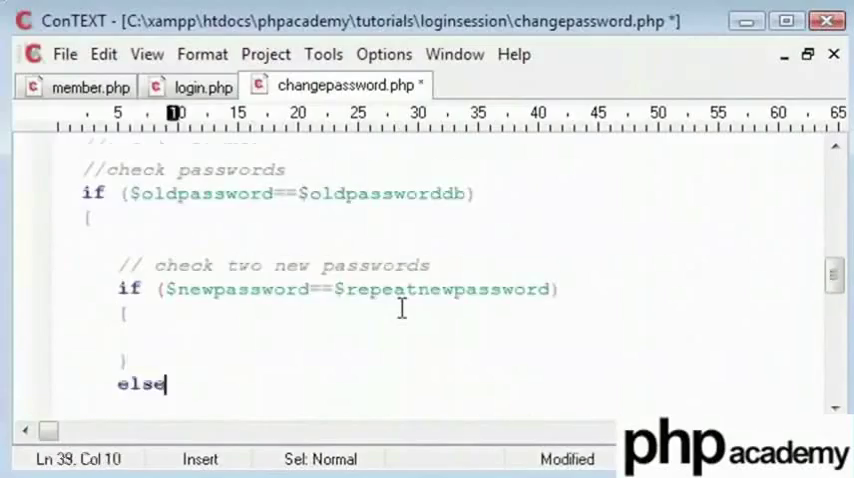
Add else die("New passwords don't match!") and a //success comment in the true branch
{"action": "type", "text": "die(\"\");"}
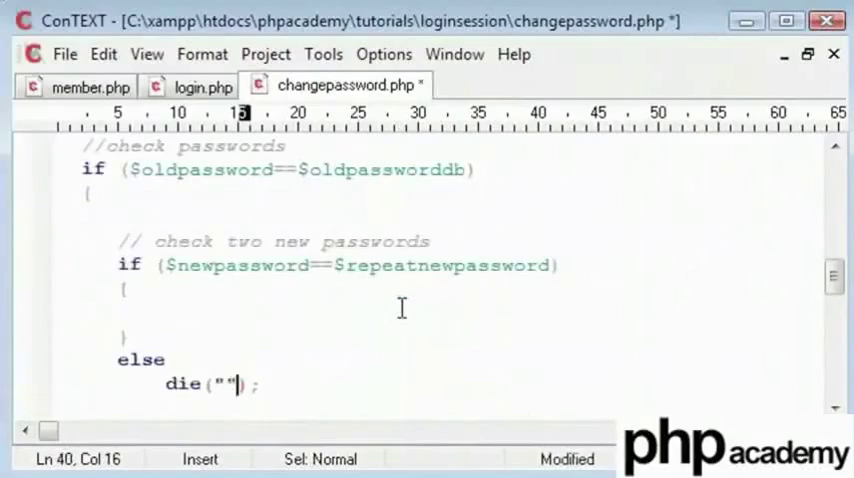
{"action": "type", "text": "N"}
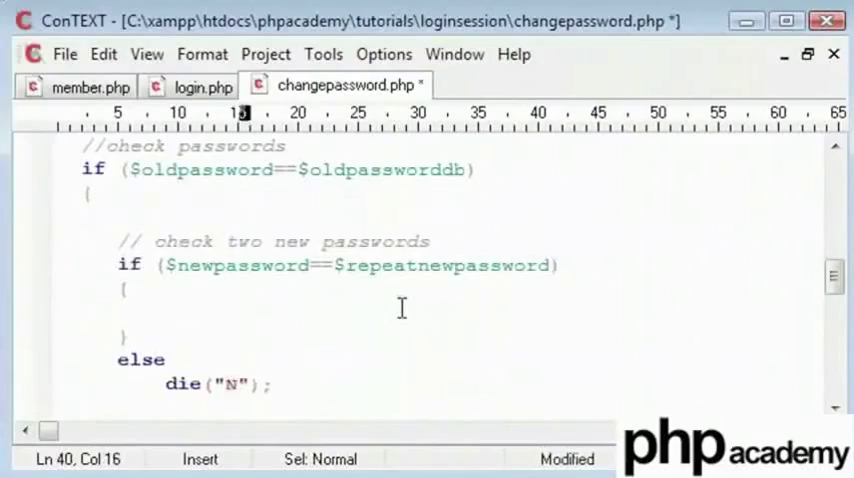
{"action": "type", "text": "ew passwords"}
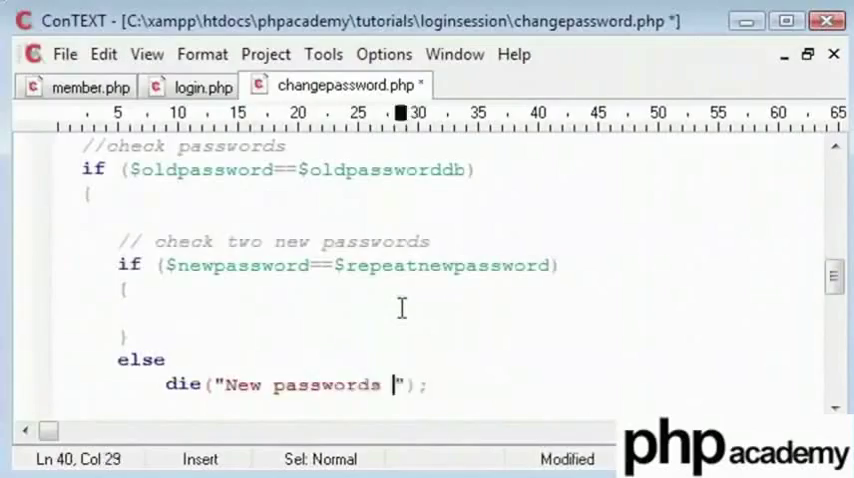
{"action": "type", "text": "don't match!"}
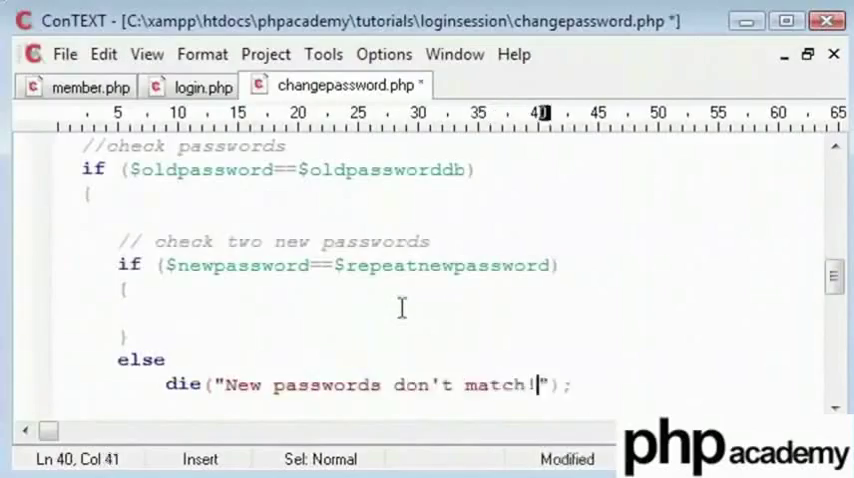
{"action": "type", "text": "//"}
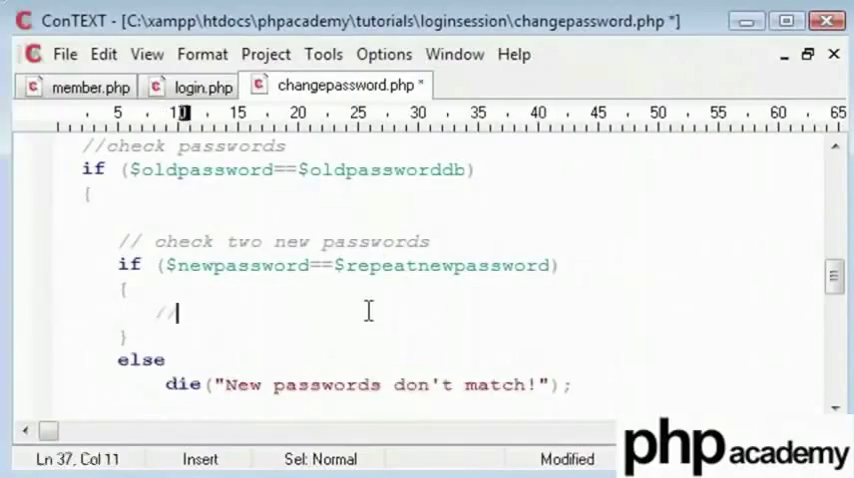
{"action": "type", "text": "success"}
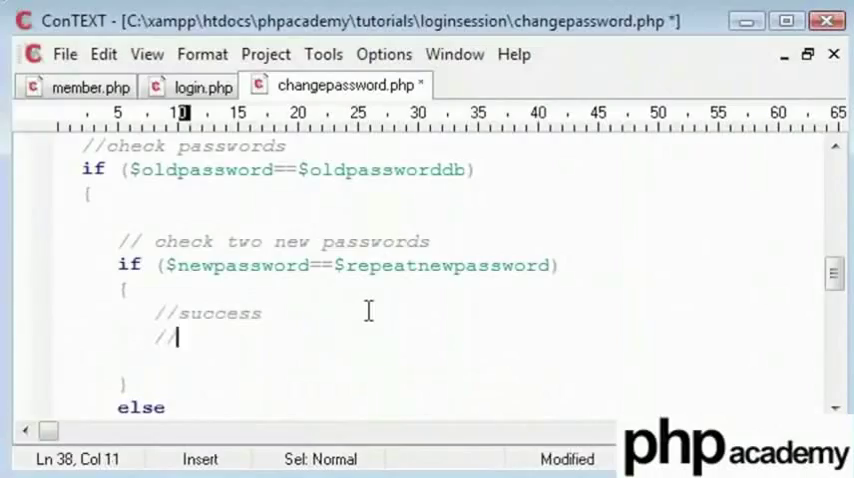
{"action": "type", "text": "char"}
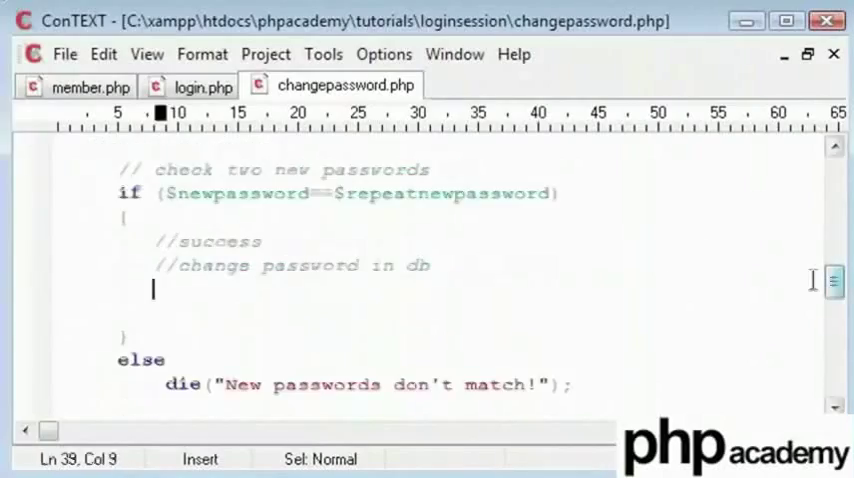
Add echo "sucess !"; under a //change password in db comment and save
{"action": "type", "text": "echo \"\";"}
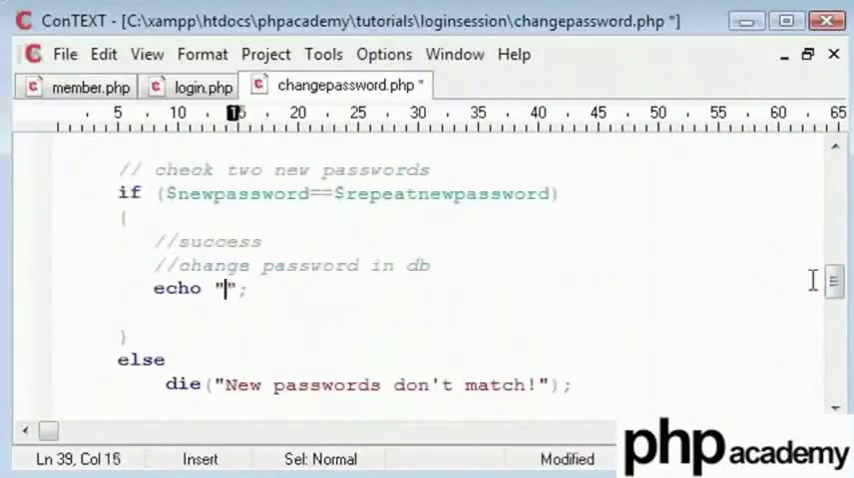
{"action": "type", "text": "sucess"}
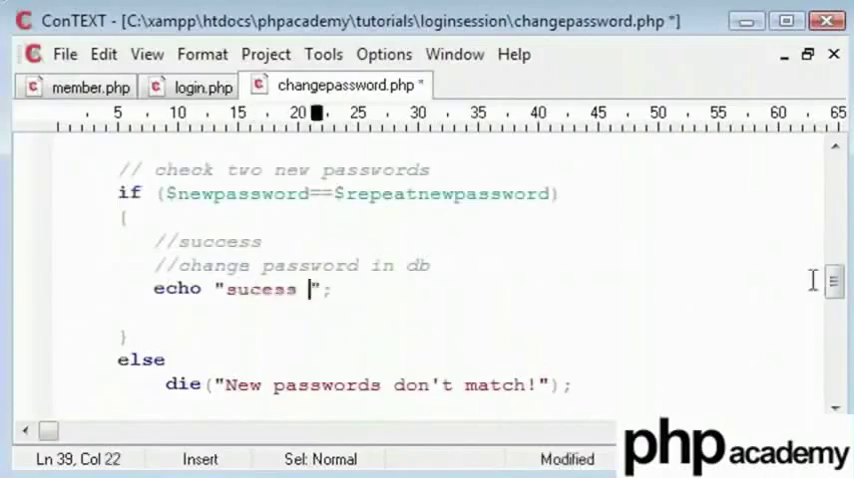
{"action": "type", "text": "!"}
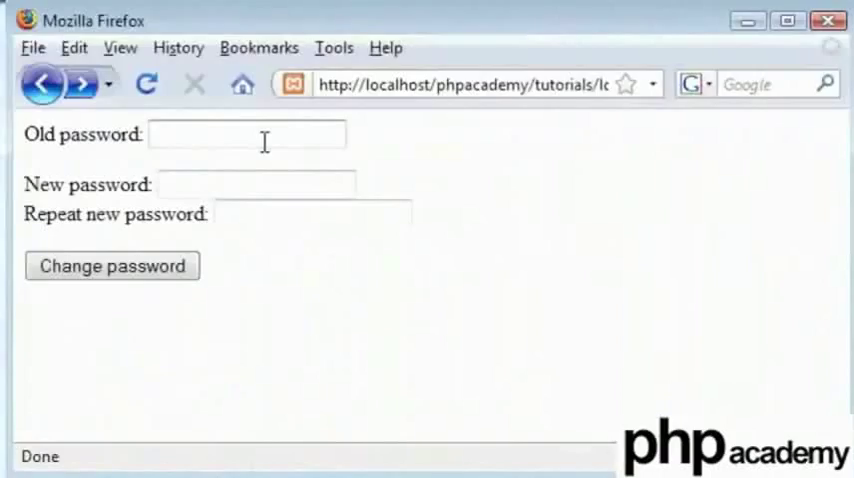
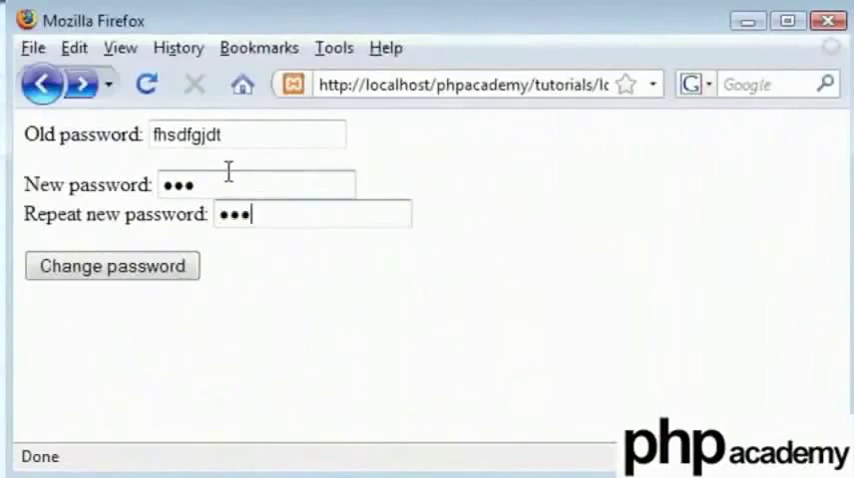
Fill the form with old password abc and mismatched new passwords, then submit Change password
{"action": "left_click", "coordinate": [112, 266]}
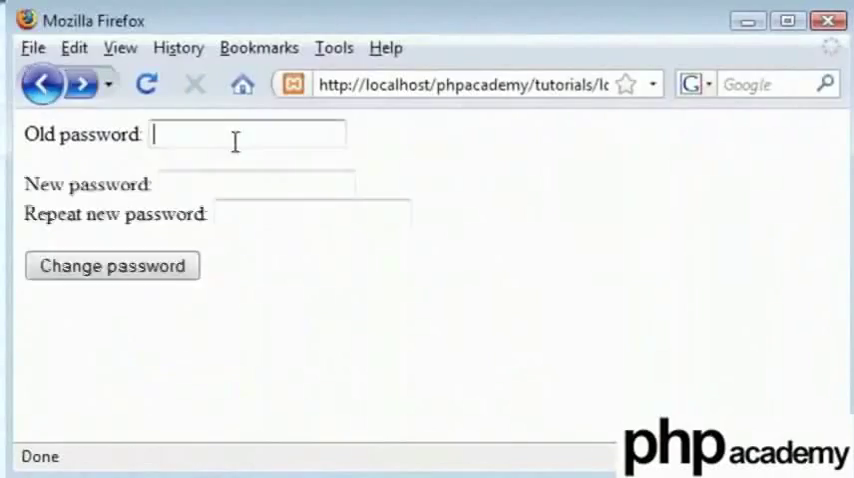
{"action": "type", "text": "abc"}
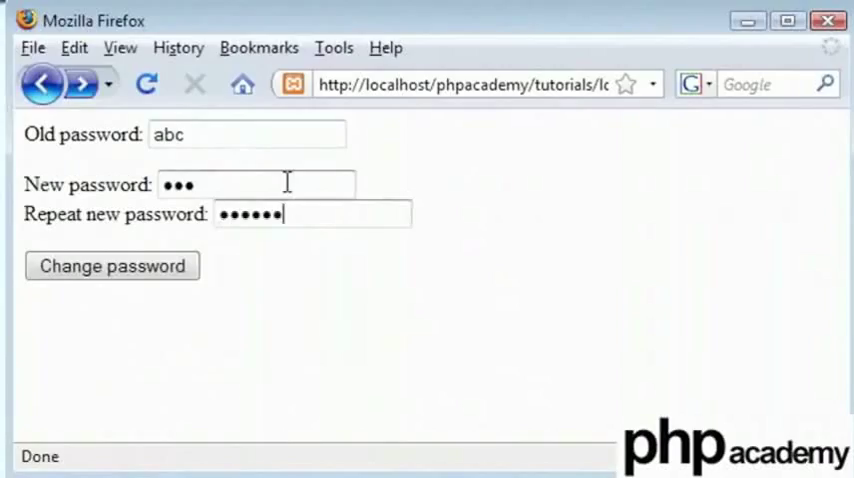
{"action": "left_click", "coordinate": [111, 266]}
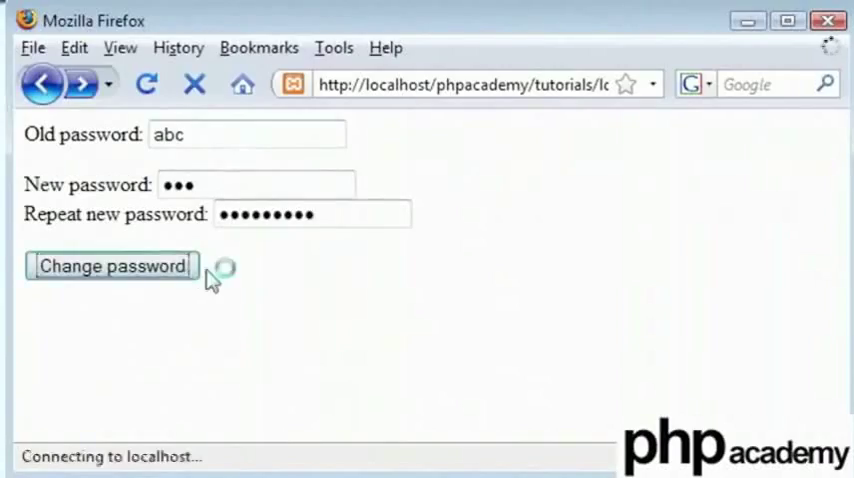
{"action": "left_click", "coordinate": [111, 266]}
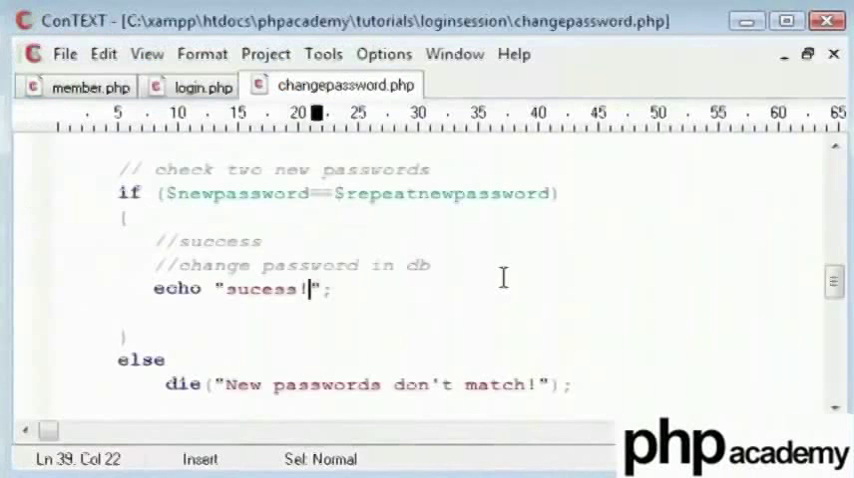
Add debug lines echo $oldpassworddb."<br>"; and echo $oldpassword."<br>"; before the comparison
{"action": "scroll", "scroll_direction": "down", "scroll_amount": 3}
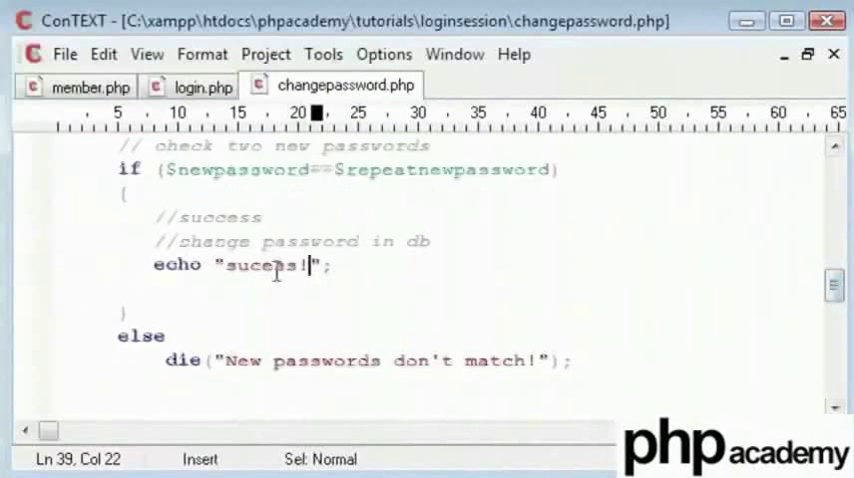
{"action": "scroll", "scroll_direction": "up", "scroll_amount": 3}
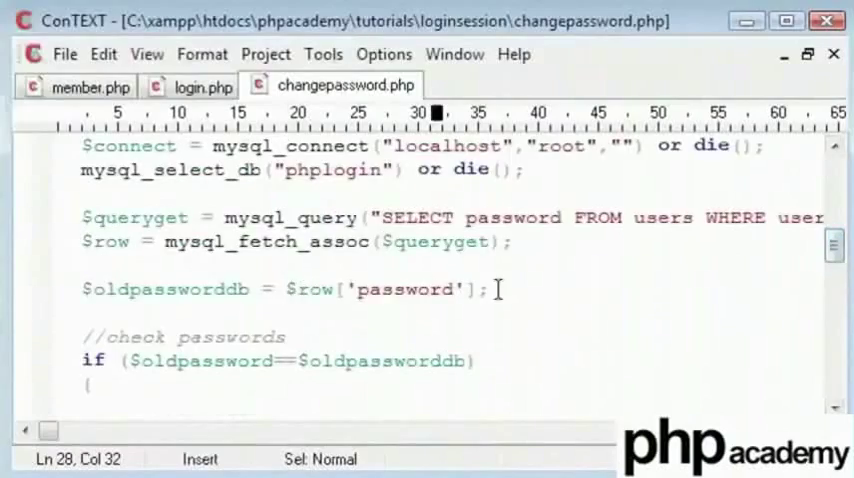
{"action": "type", "text": "e"}
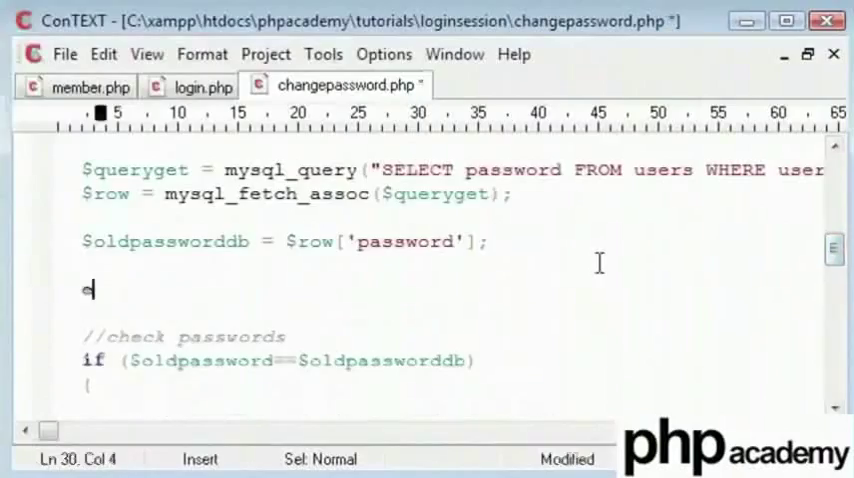
{"action": "type", "text": "cho $oldpasswo"}
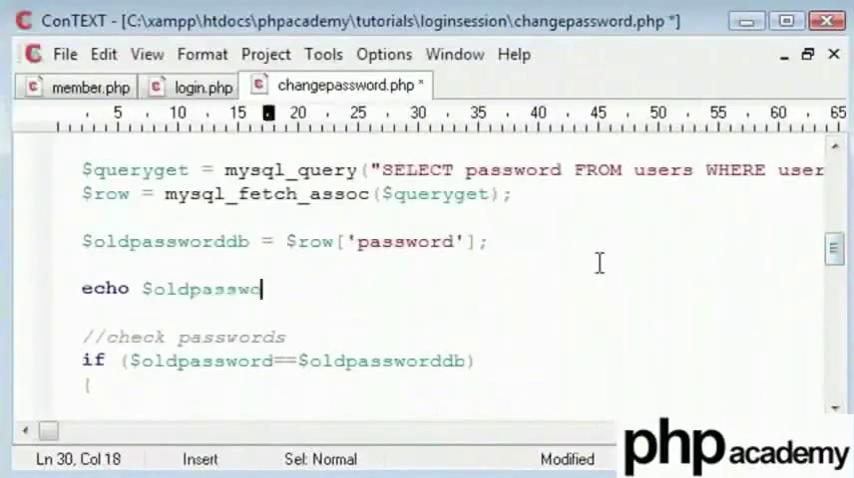
{"action": "type", "text": "rddb.\"\""}
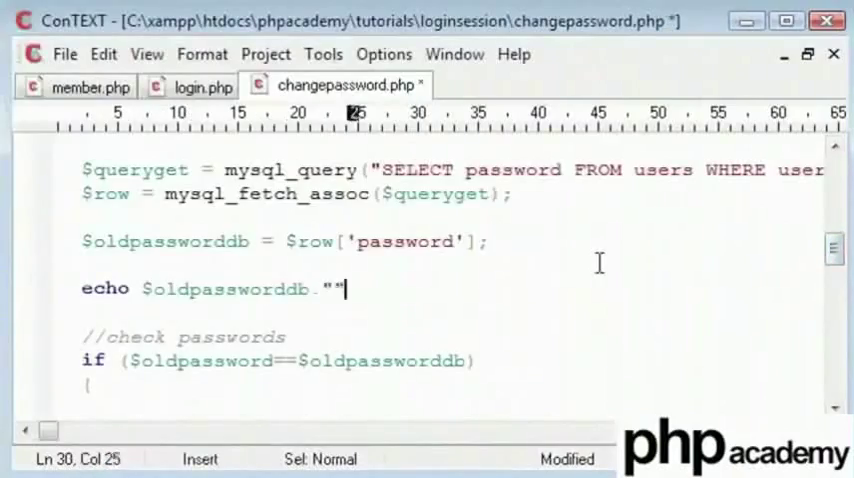
{"action": "type", "text": "<br>\";"}
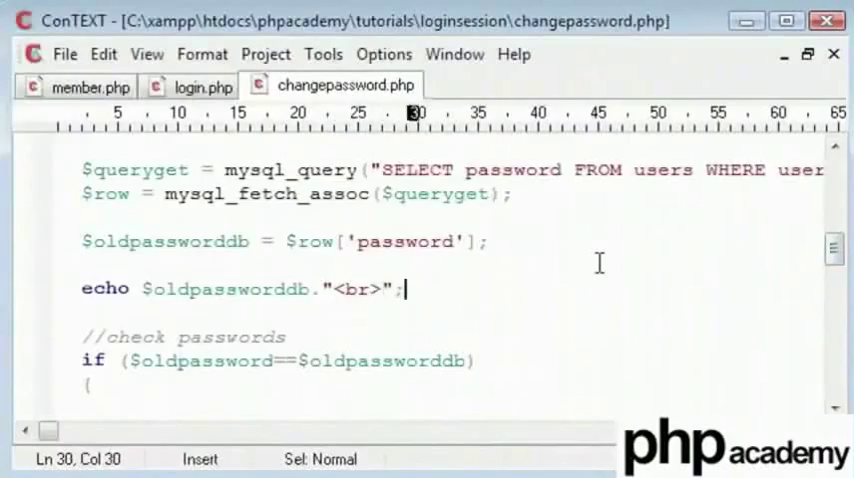
{"action": "type", "text": "echo $oldpasswor"}
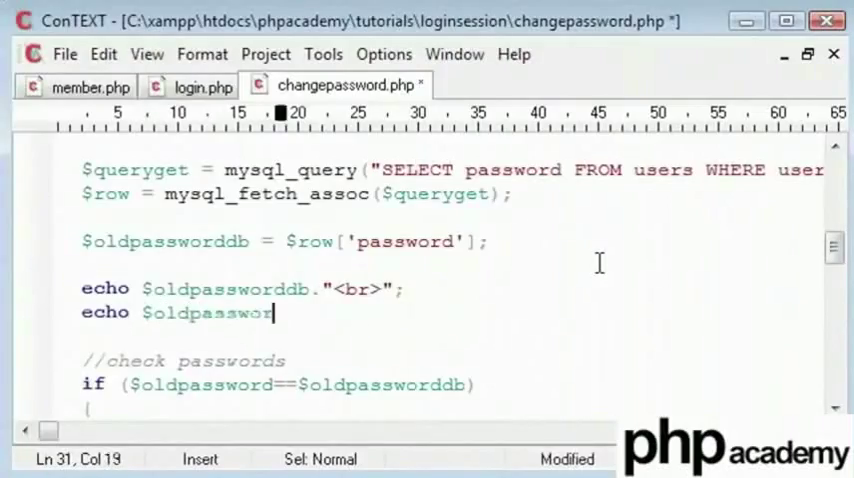
{"action": "type", "text": "d.\"<"}
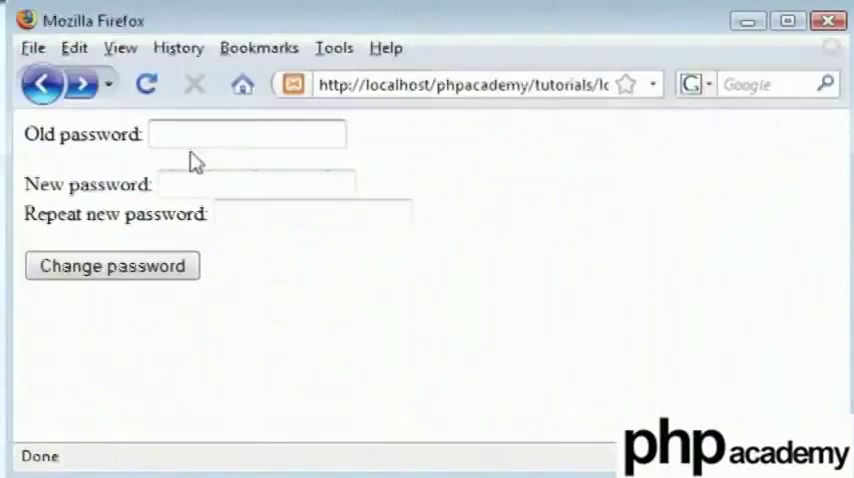
{"action": "type", "text": "abc"}
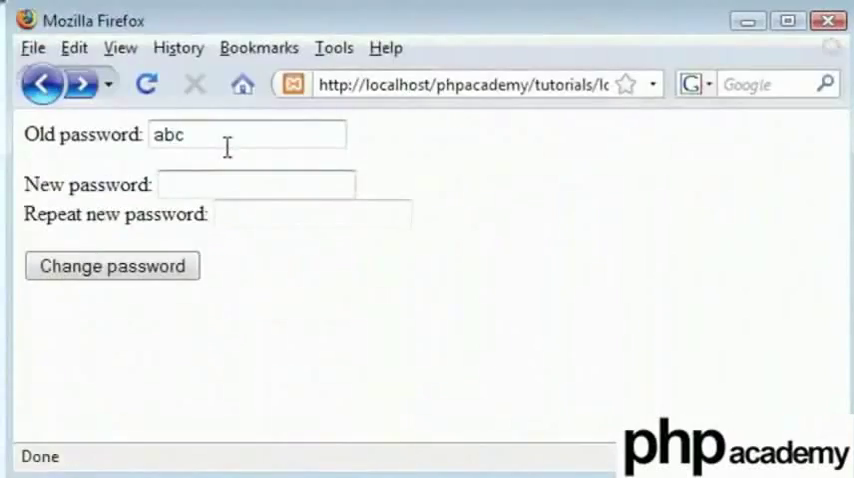
{"action": "type", "text": "123"}
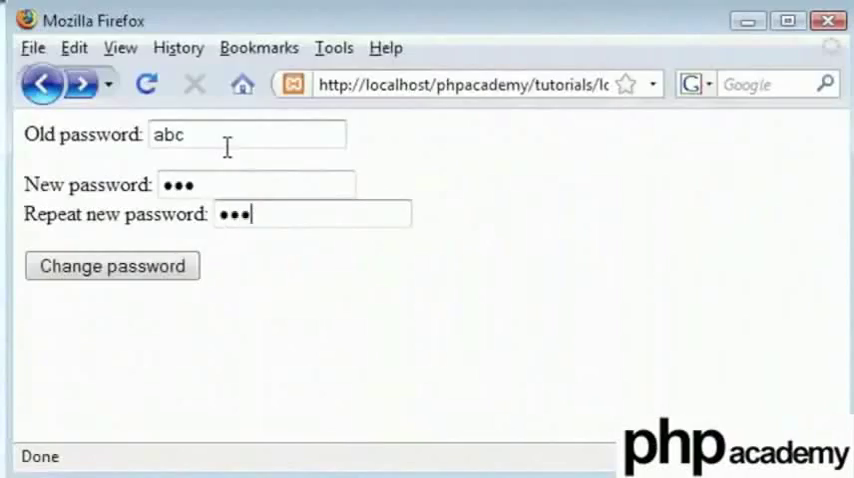
{"action": "left_click", "coordinate": [111, 265]}
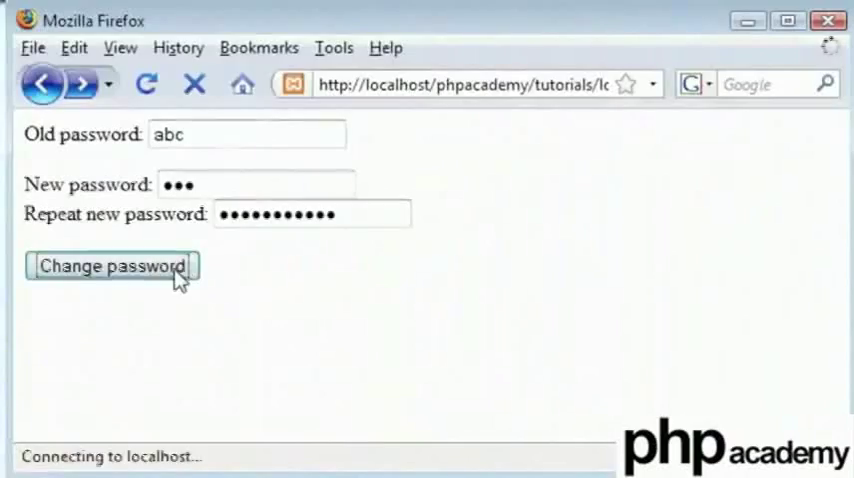
{"action": "left_click", "coordinate": [111, 266]}
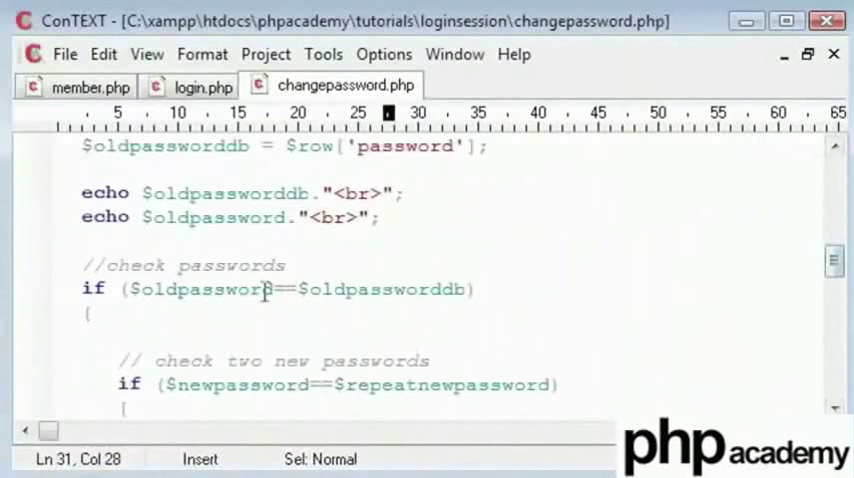
{"action": "left_click_drag", "start_coordinate": [836, 145], "coordinate": [836, 260]}
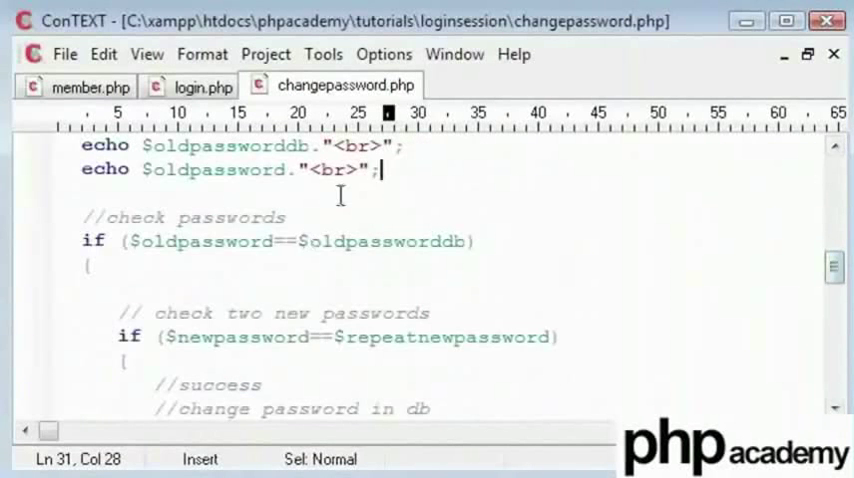
{"action": "mouse_move", "coordinate": [365, 247]}
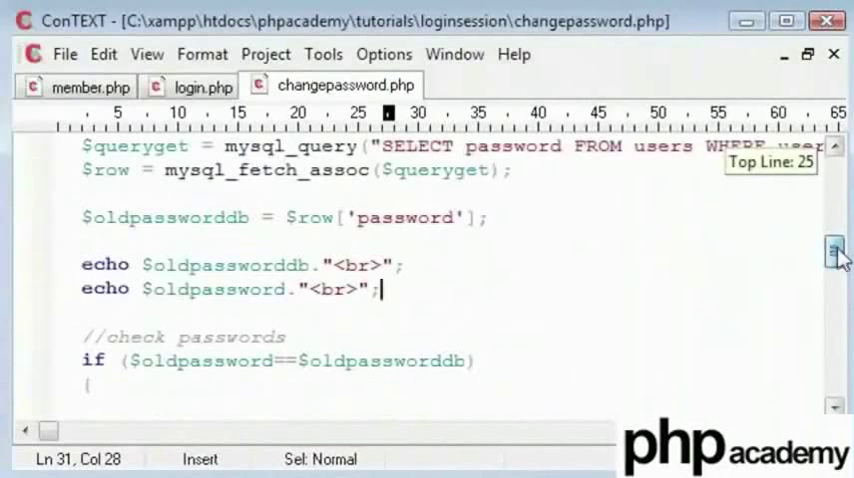
{"action": "scroll", "scroll_direction": "down", "scroll_amount": 3}
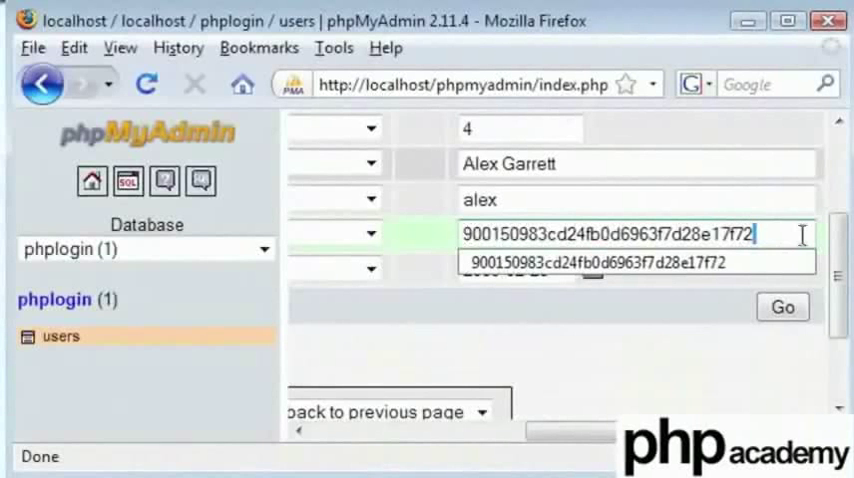
{"action": "left_click", "coordinate": [783, 307]}
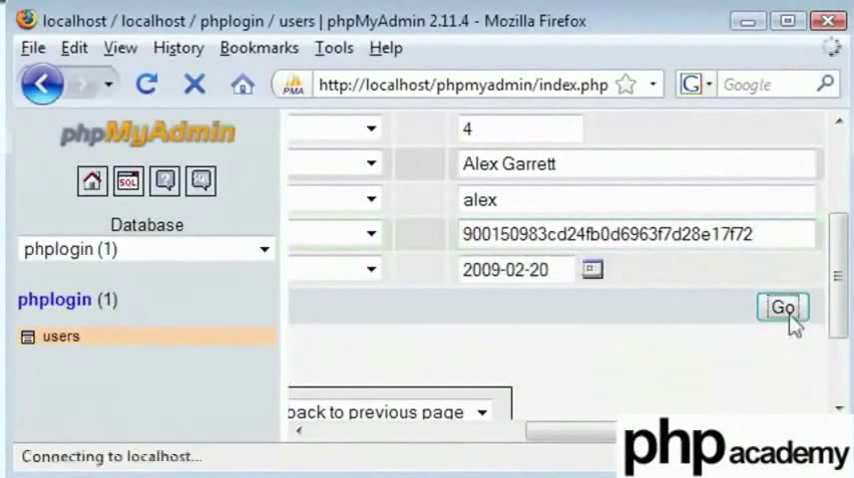
{"action": "left_click", "coordinate": [783, 306]}
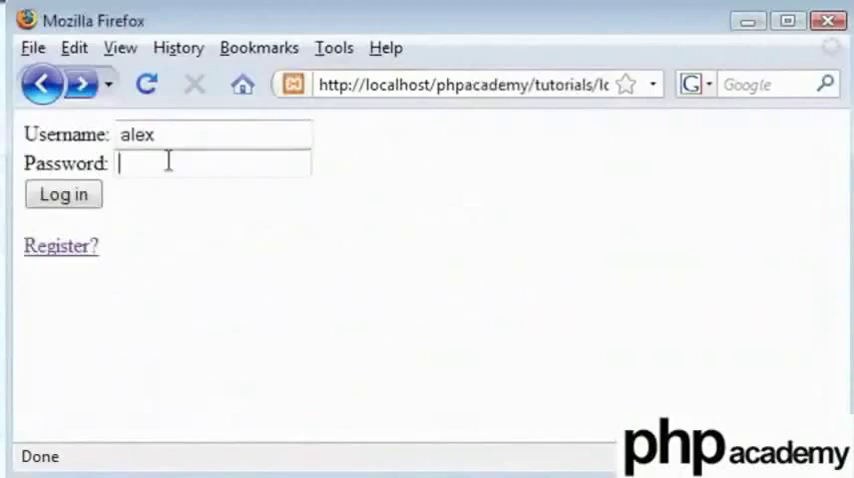
{"action": "left_click", "coordinate": [63, 194]}
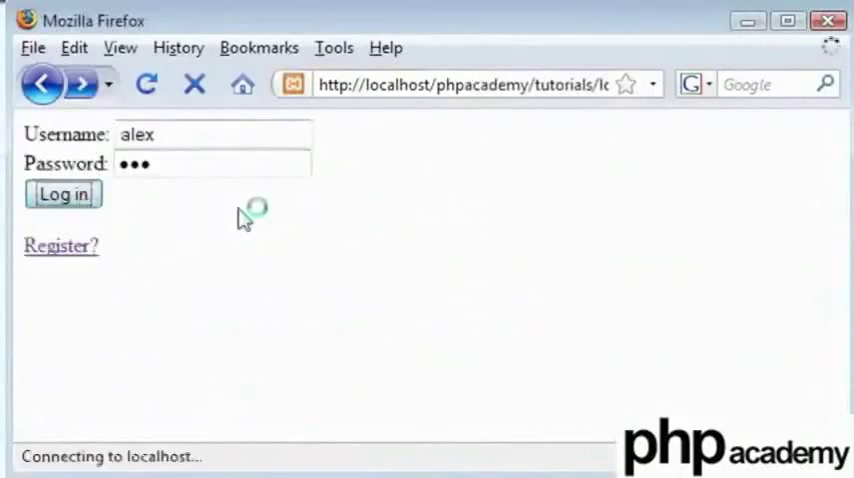
{"action": "left_click", "coordinate": [63, 194]}
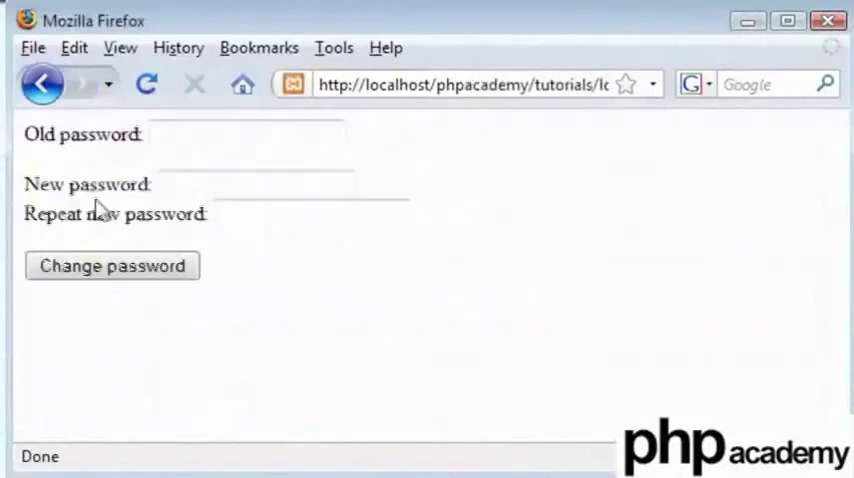
{"action": "type", "text": "abc"}
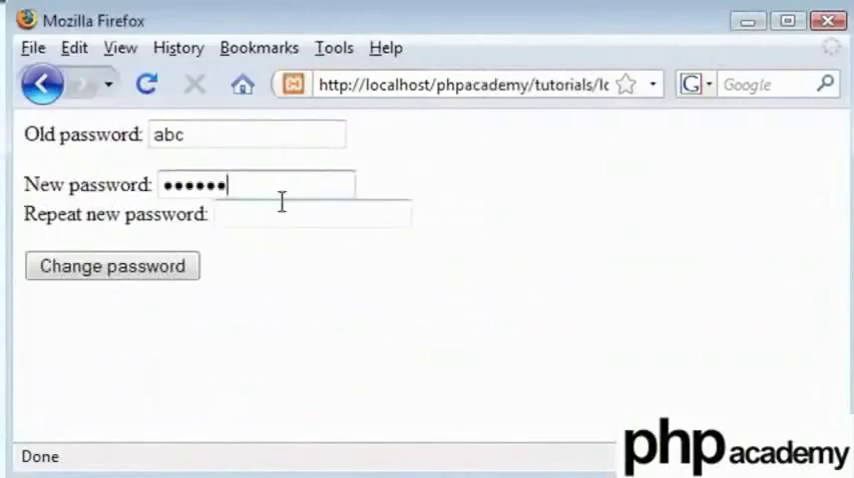
Submit the change-password form and add the success message echo "sucess!"; in ConTEXT
{"action": "left_click", "coordinate": [111, 266]}
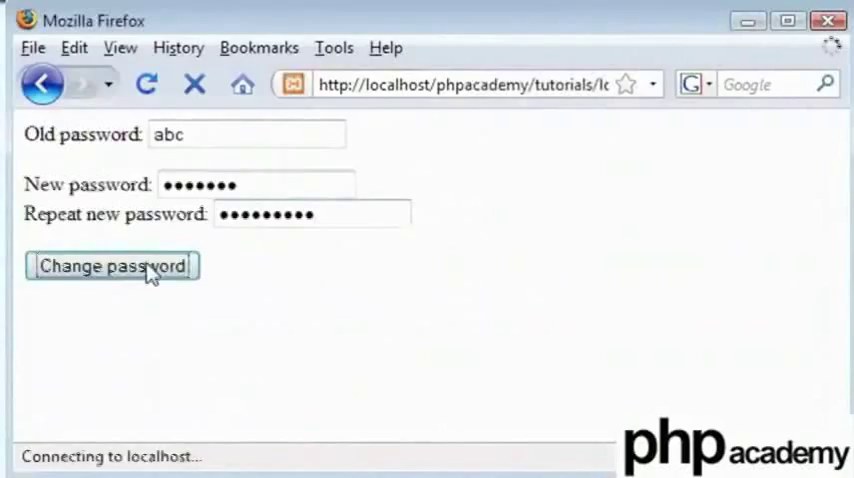
{"action": "left_click", "coordinate": [112, 266]}
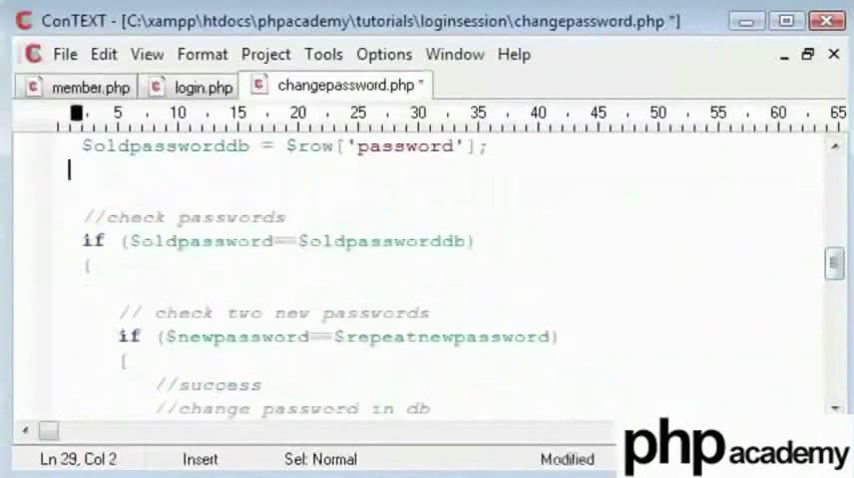
{"action": "type", "text": "echo \"sucess!\";"}
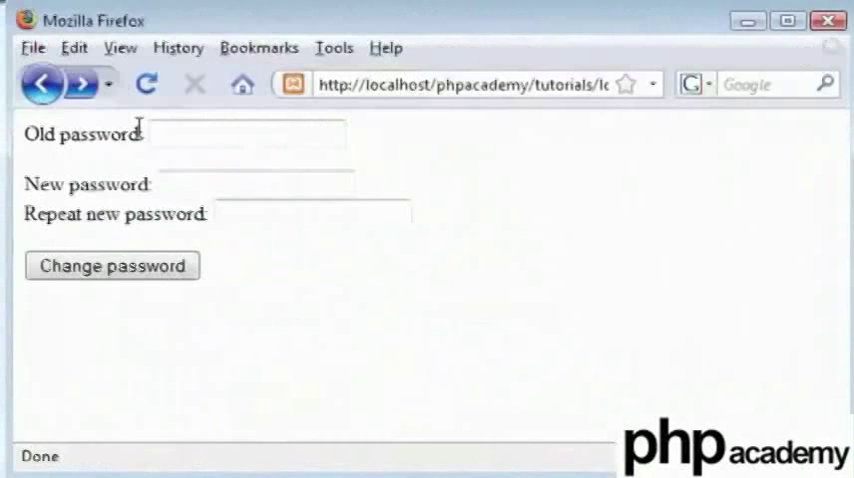
{"action": "type", "text": "abc"}
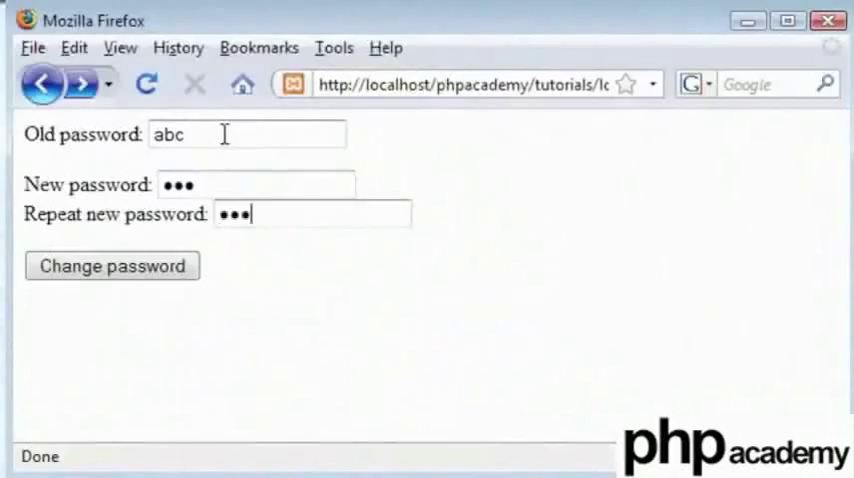
{"action": "left_click", "coordinate": [112, 265]}
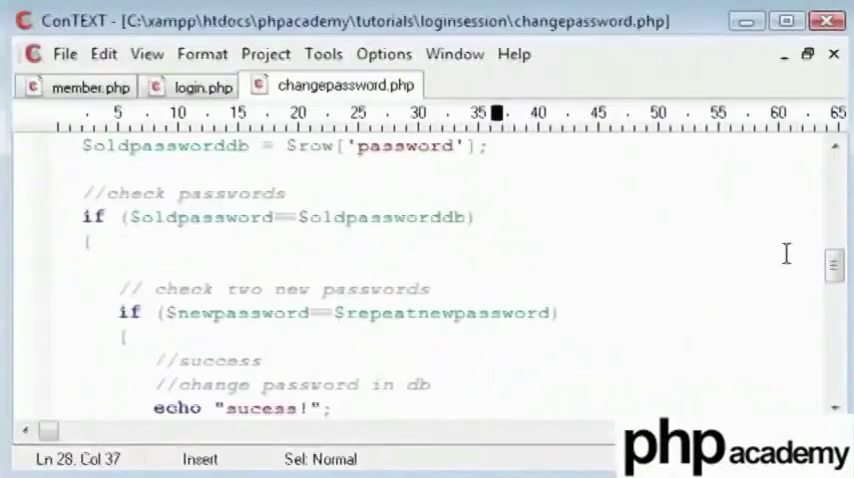
{"action": "scroll", "scroll_direction": "down", "scroll_amount": 3}
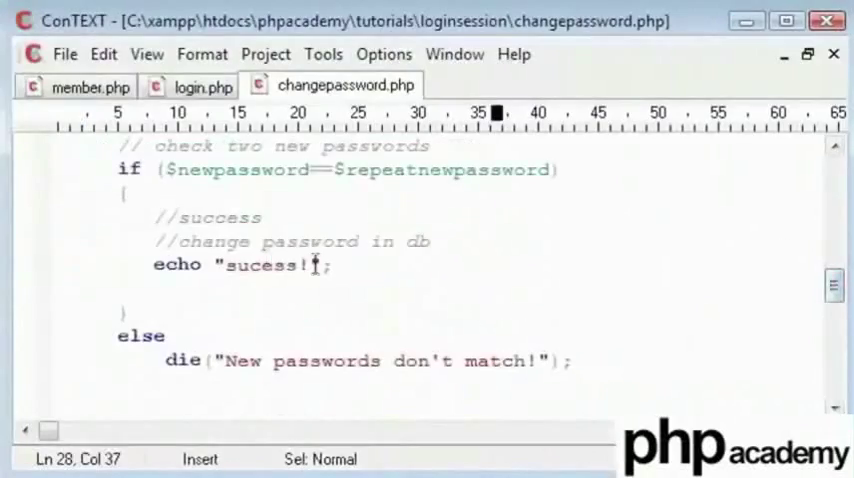
{"action": "double_click", "coordinate": [265, 265]}
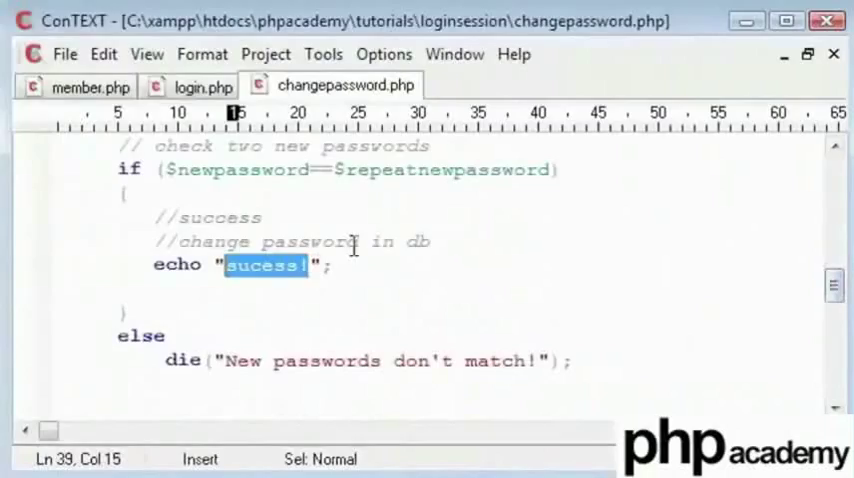